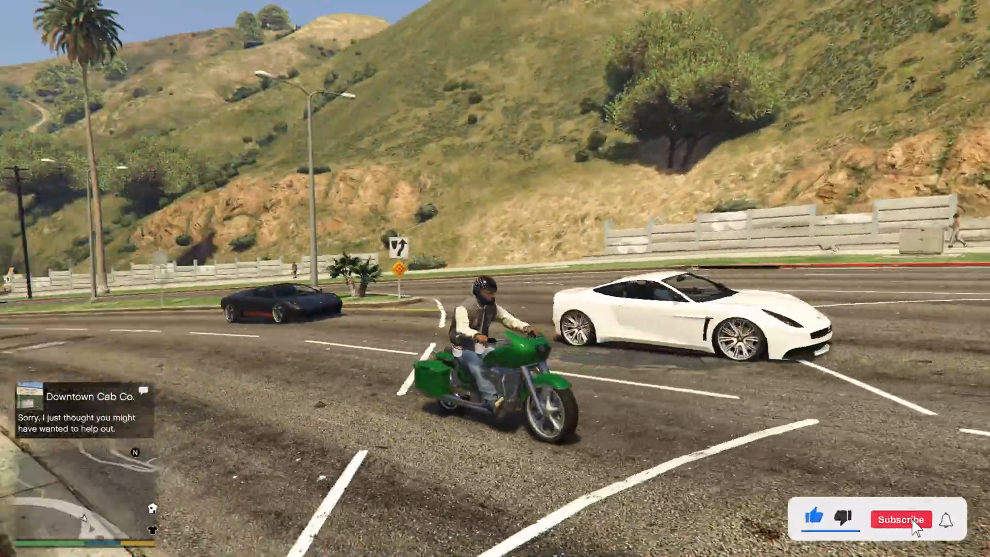
Leave GTA V gameplay for the Windows desktop
click(901, 519)
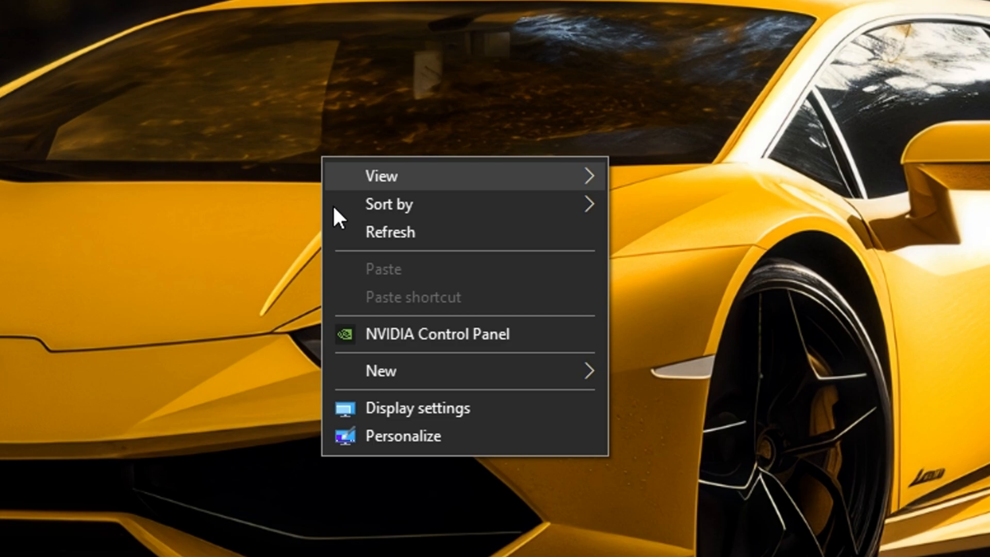
Bring up NVIDIA Control Panel's Manage 3D settings page at the DSR options
click(437, 333)
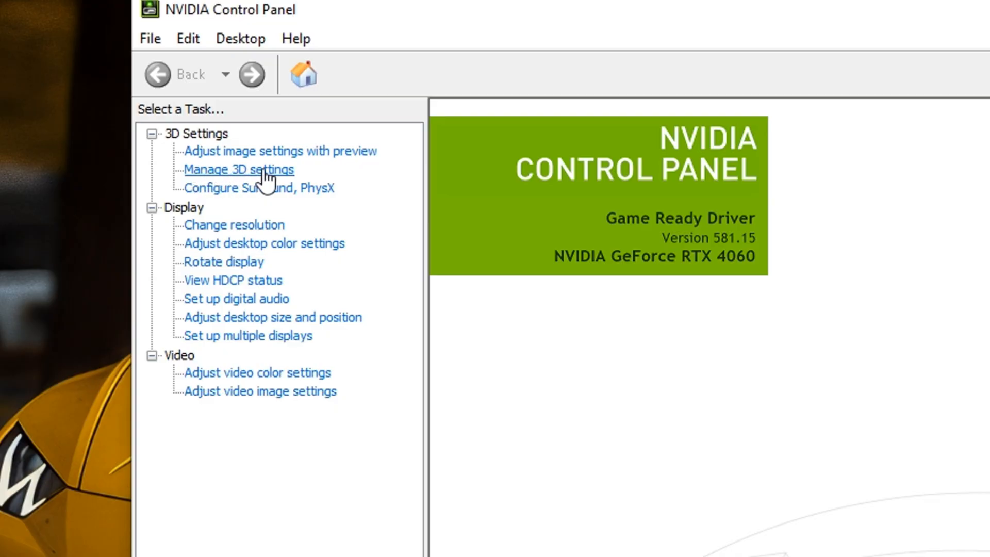
click(238, 169)
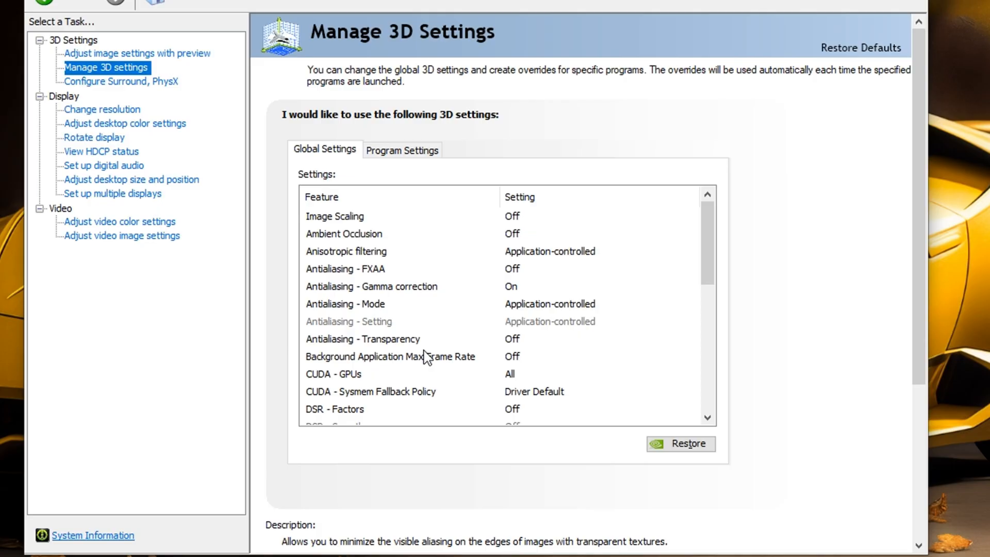
scroll(down, 3)
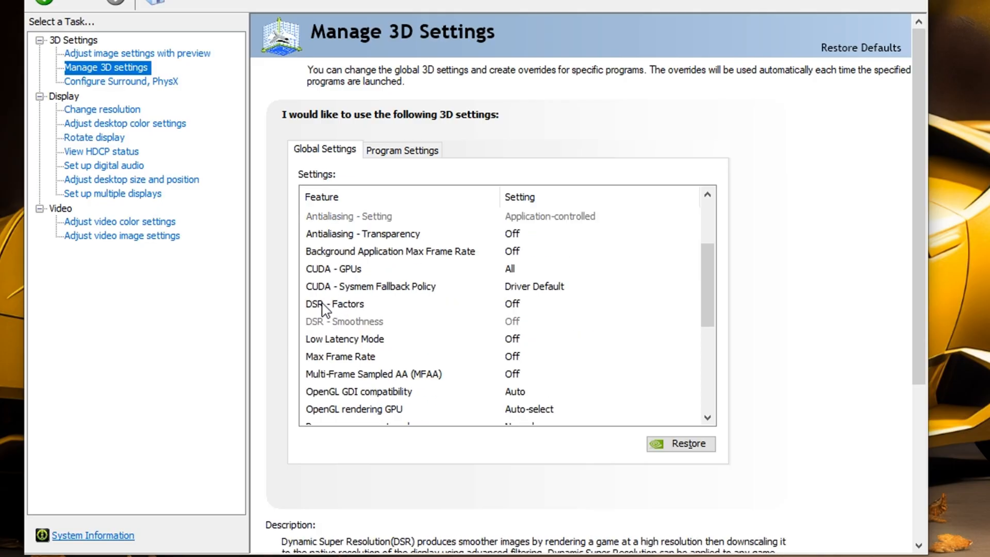
mouse_move(545, 313)
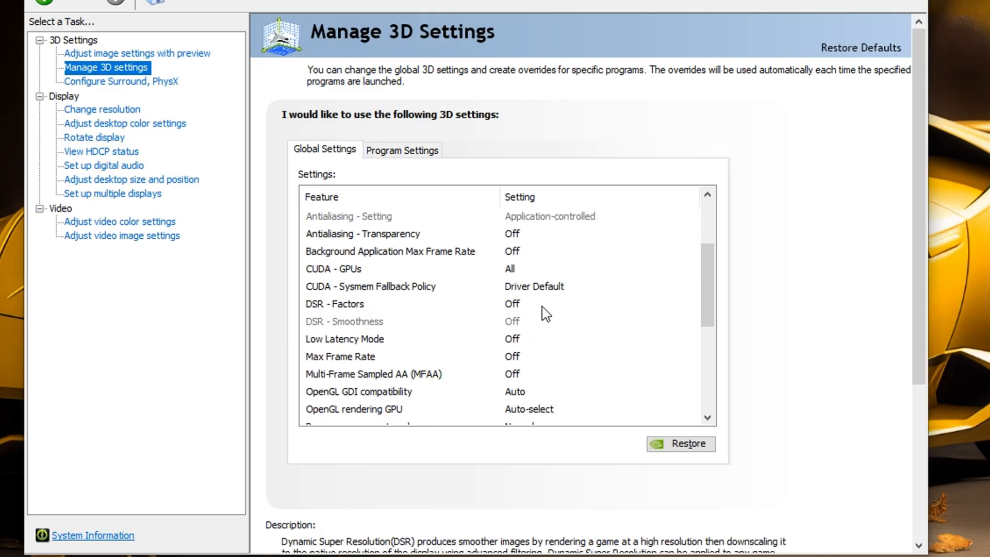
Tick the 1.78x DL and 2.25x DL DSR factors and confirm with OK
click(597, 303)
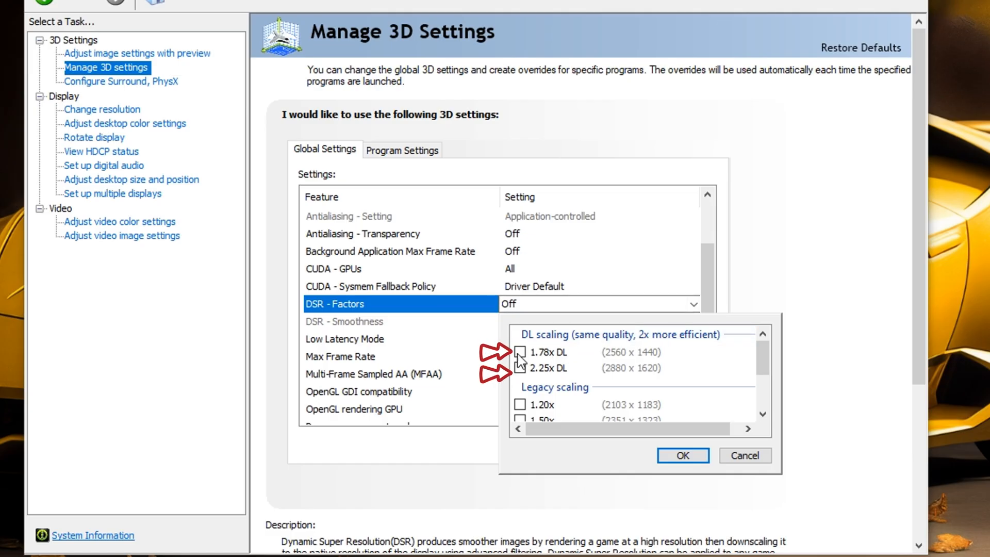
click(520, 353)
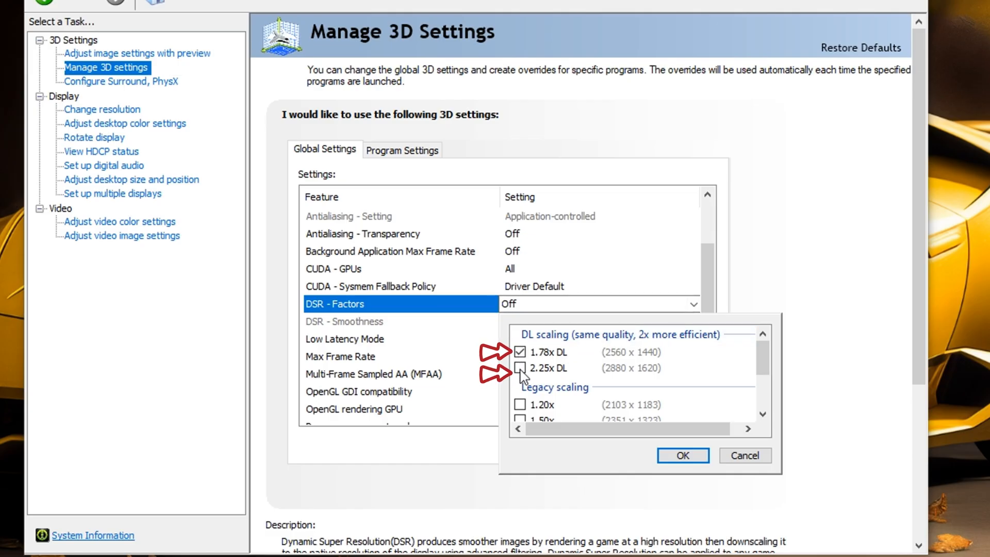
click(519, 368)
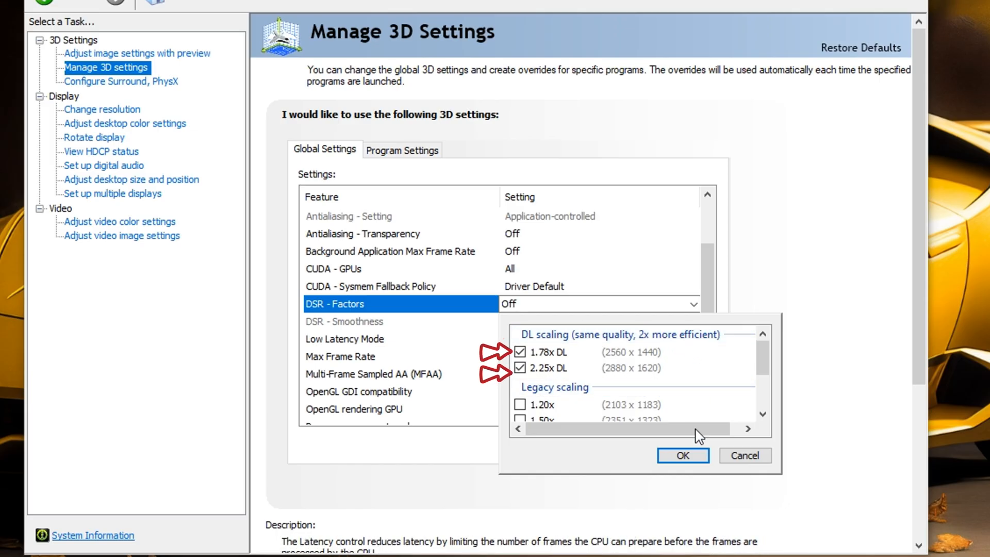
click(682, 455)
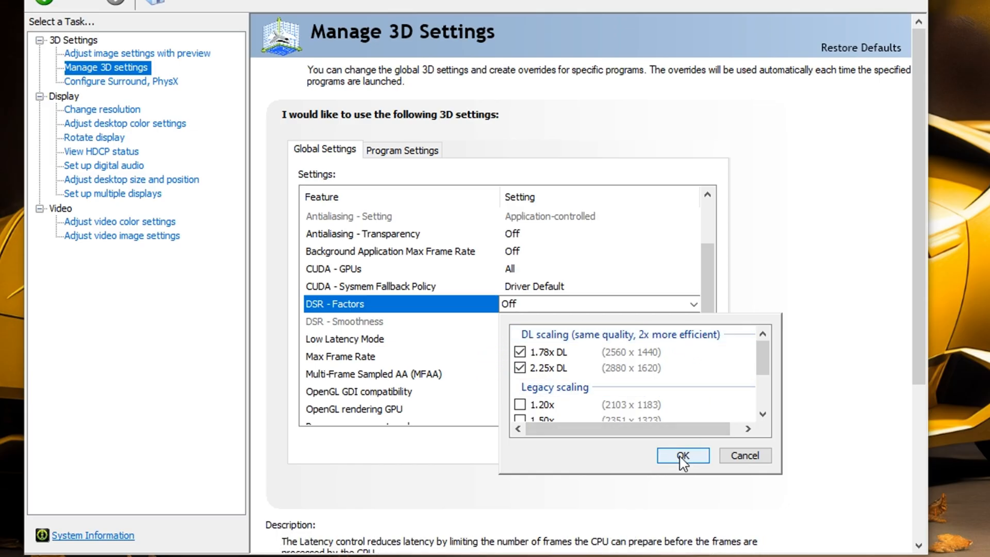
click(681, 455)
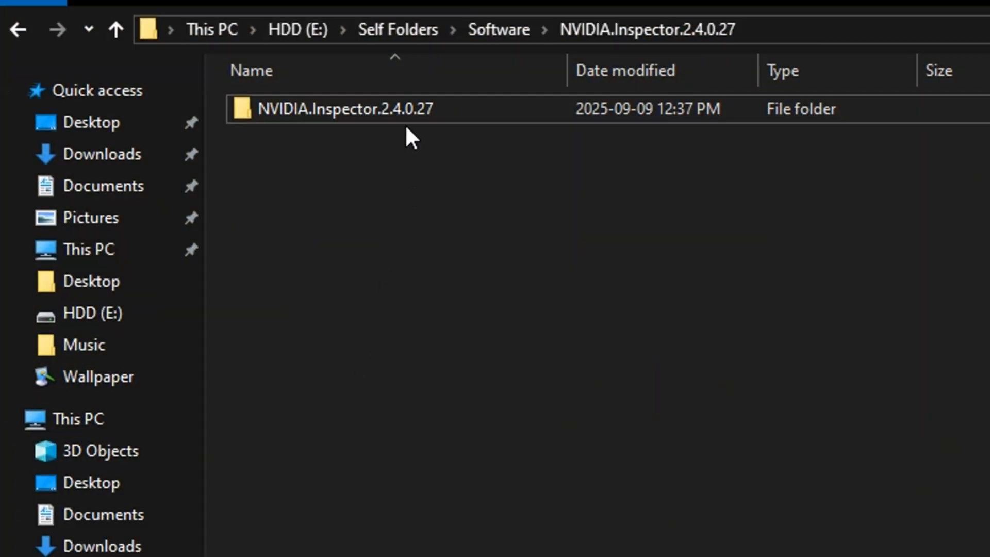
Launch nvidiaProfileInspector.exe from the NVIDIA.Inspector.2.4.0.27 folder
double_click(344, 108)
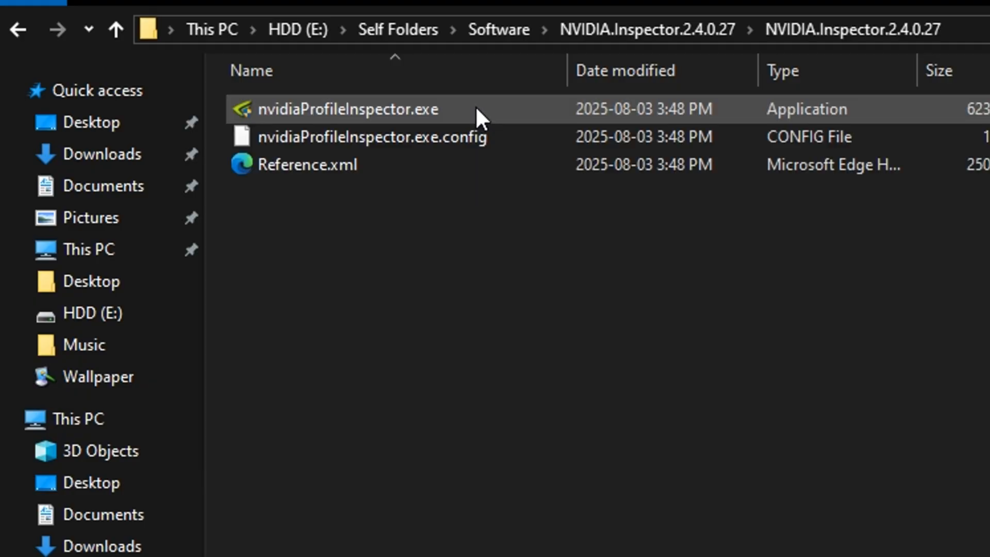
double_click(346, 109)
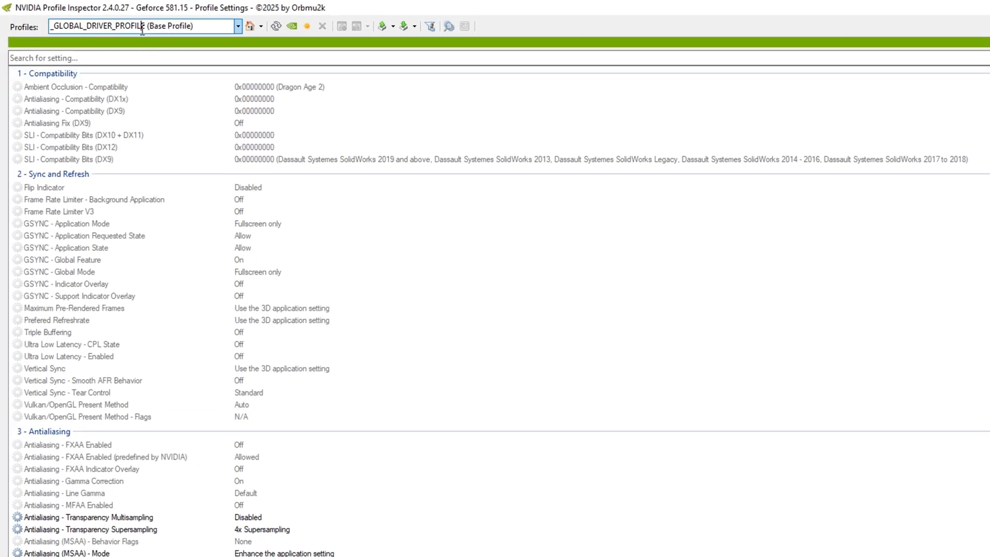
Search 'grand' and load the Grand Theft Auto V profile at its Antialiasing section
text(g)
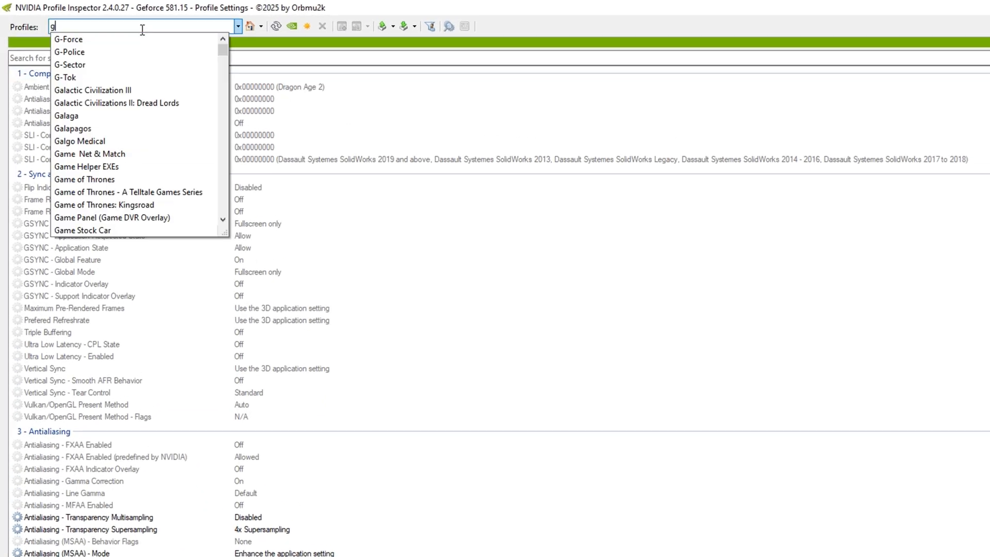
text(rand)
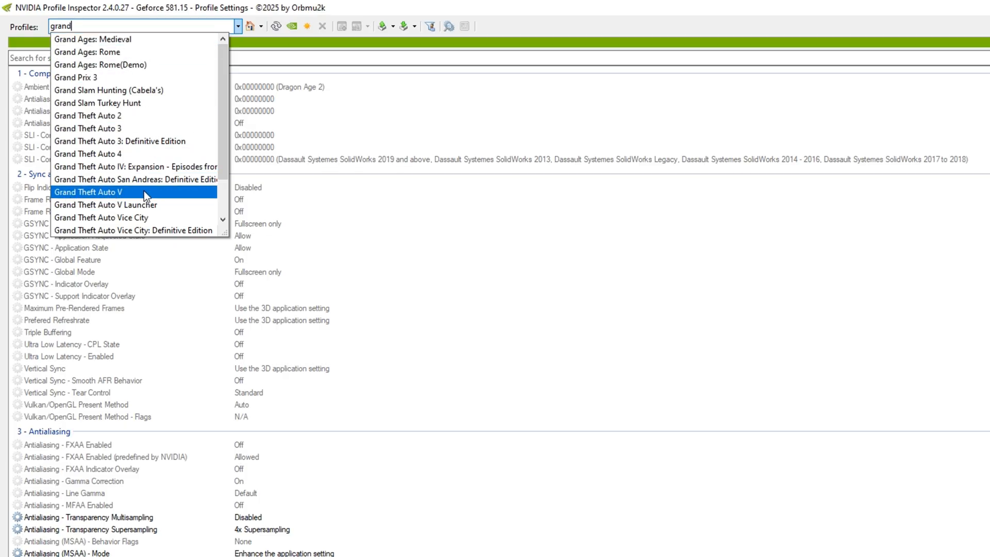
click(89, 192)
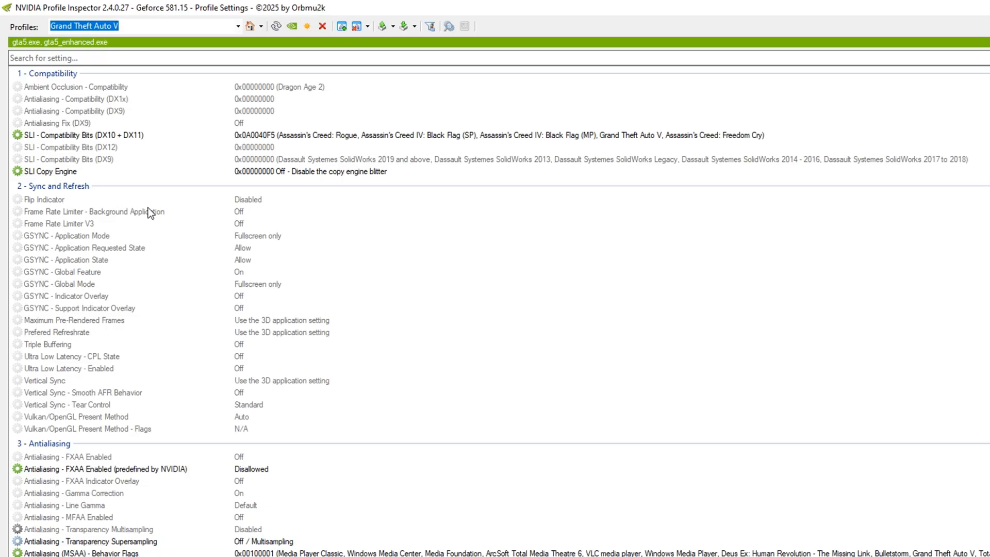
scroll(down, 3)
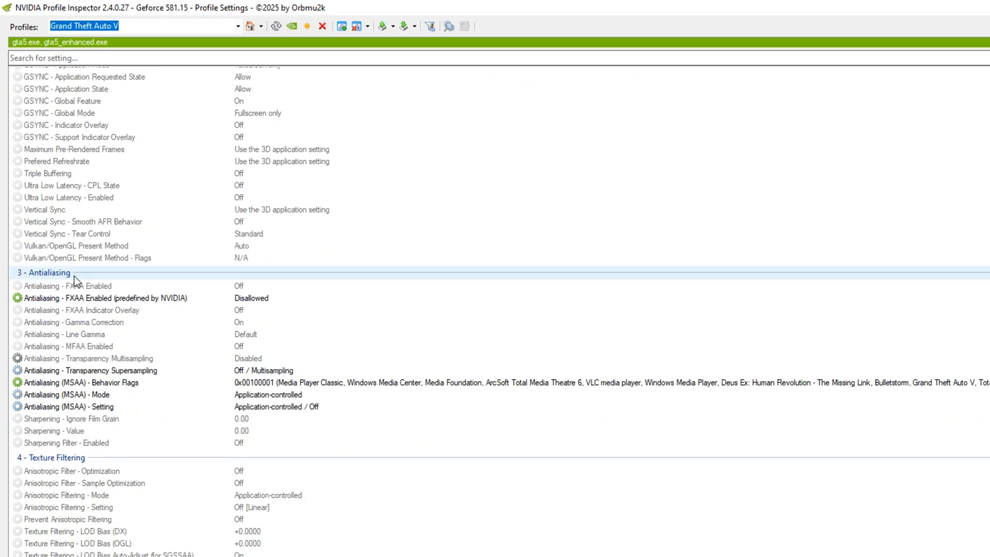
Set Antialiasing - Transparency Multisampling to Enabled
click(89, 358)
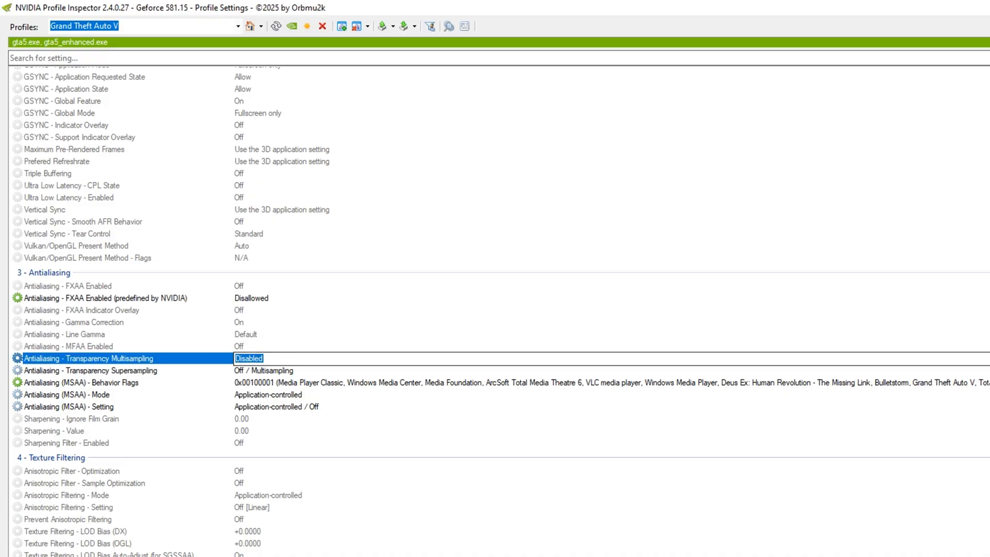
click(248, 370)
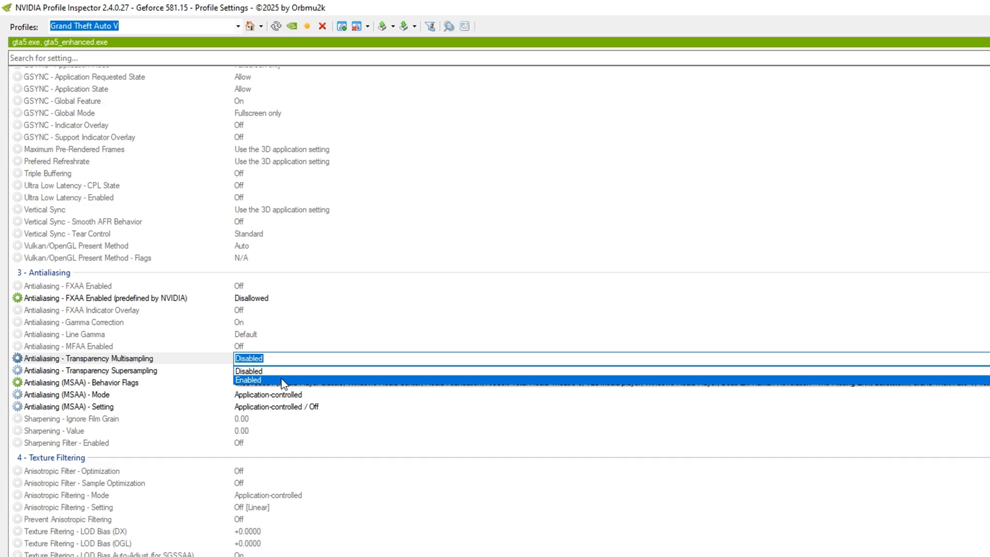
click(249, 379)
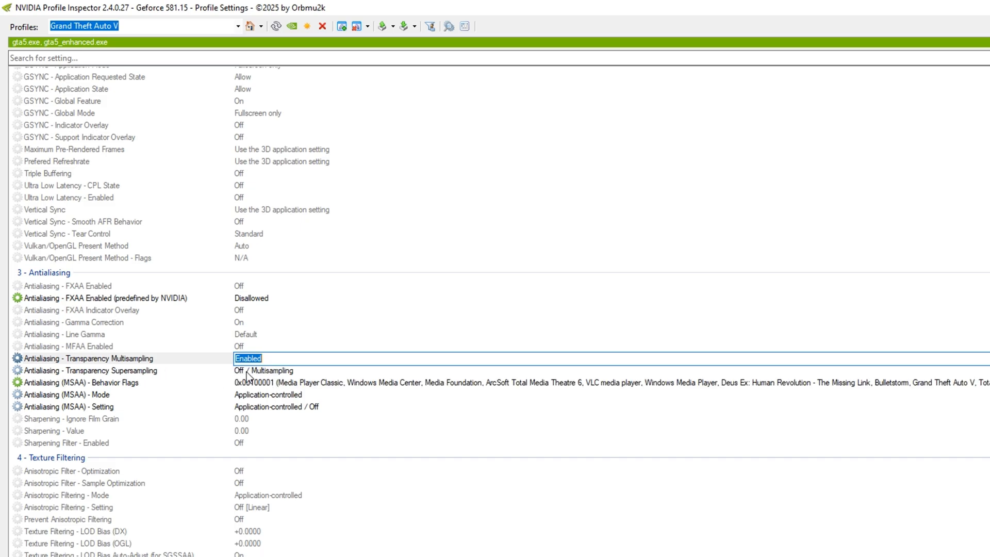
click(263, 370)
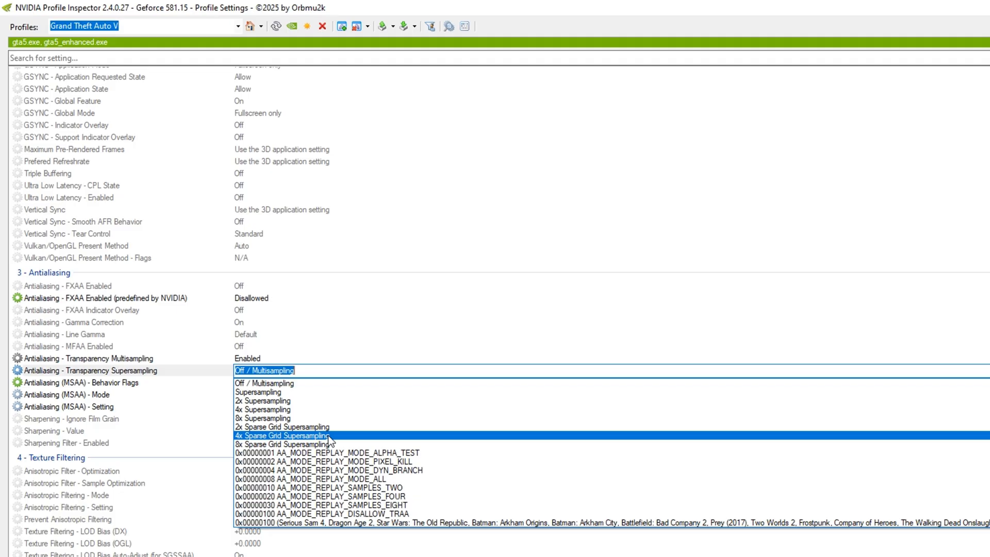
Set Transparency Supersampling to 4x Sparse Grid Supersampling and MSAA Behavior Flags to None
click(282, 435)
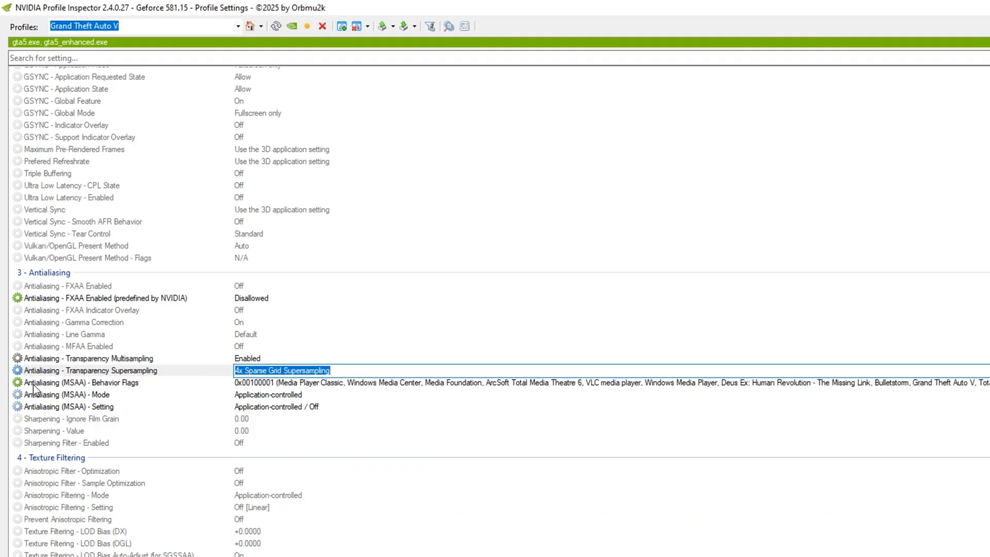
click(83, 382)
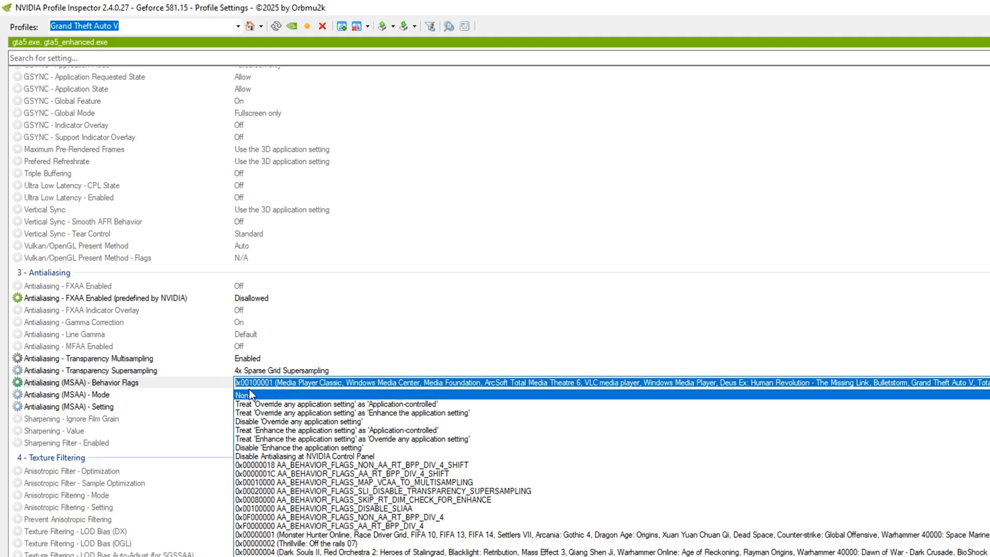
click(242, 395)
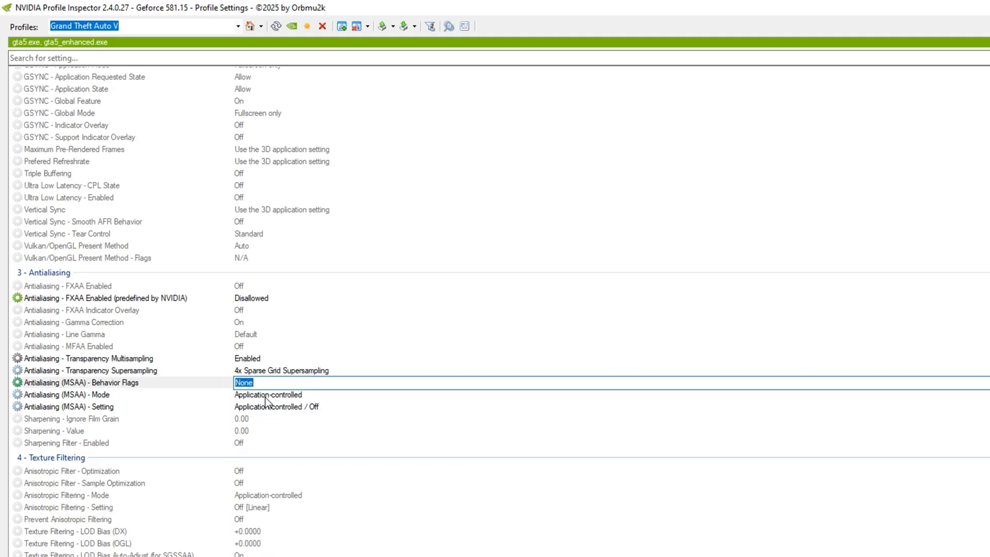
Set MSAA Mode to Enhance the application setting at 4x Multisampling
click(268, 395)
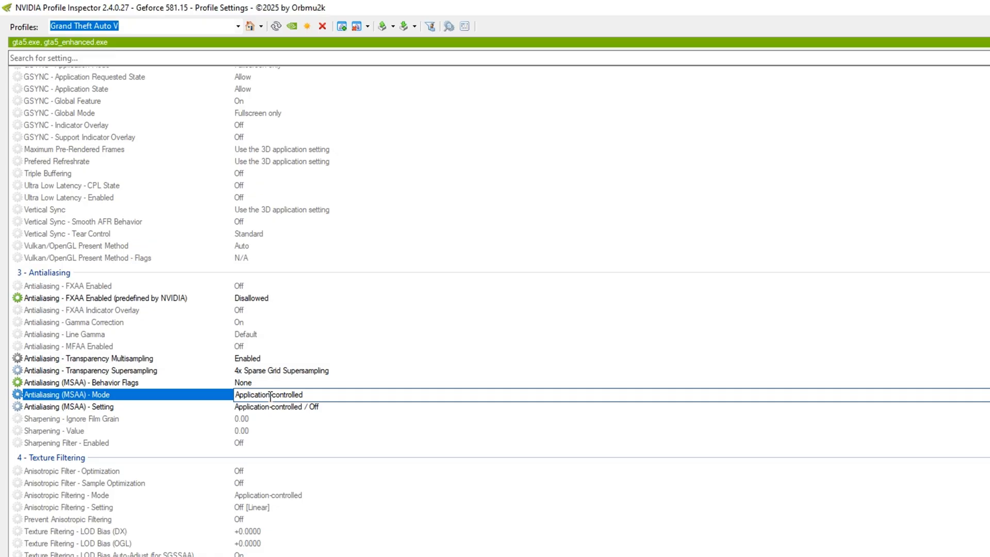
click(268, 394)
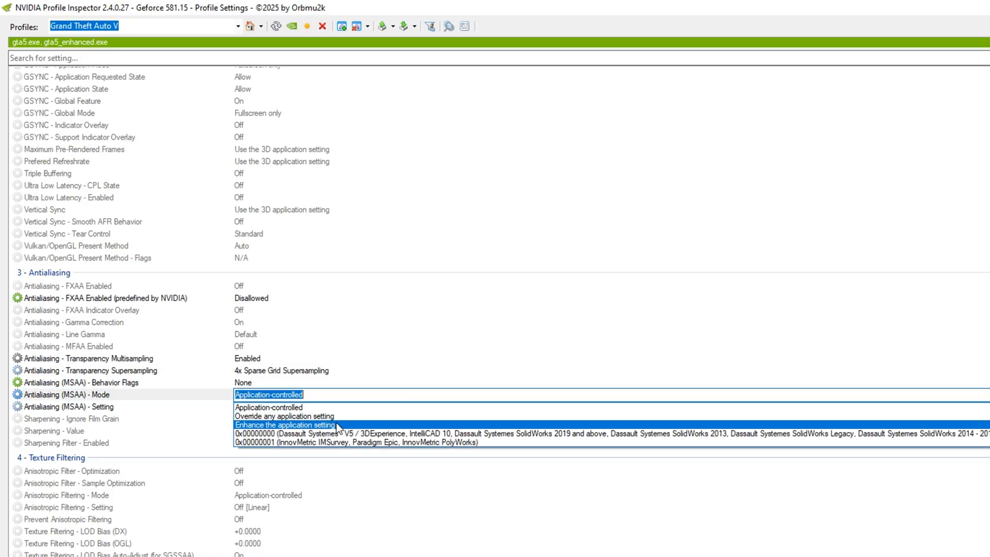
click(285, 424)
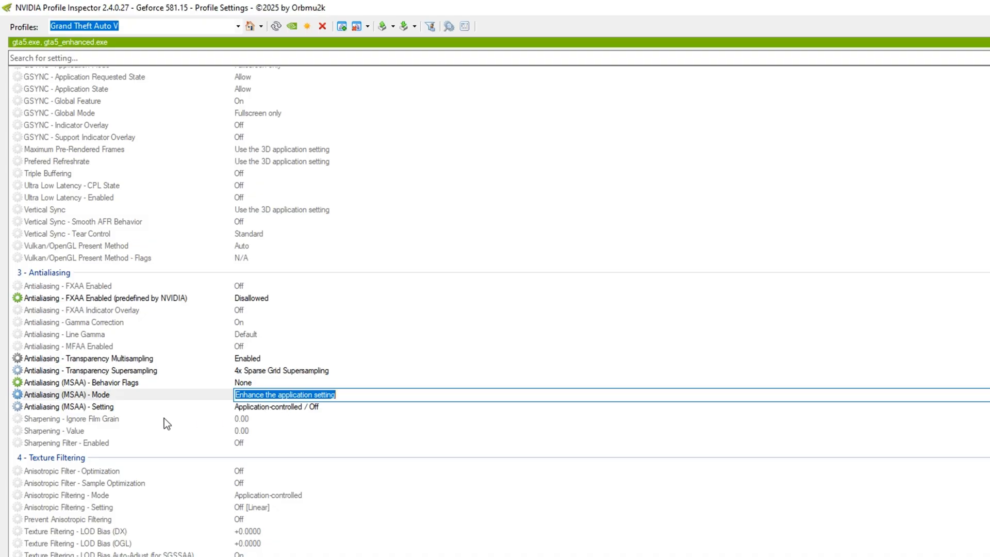
click(69, 406)
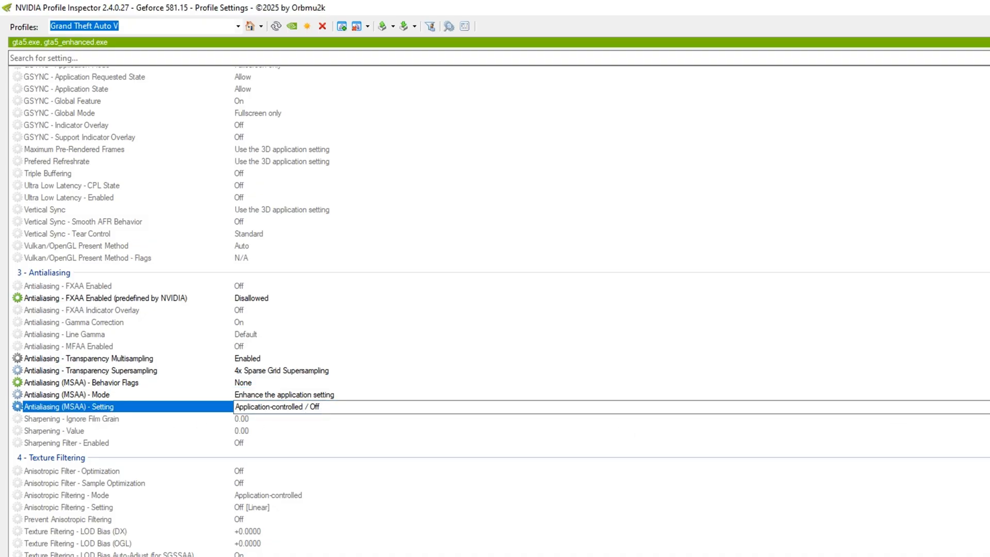
click(276, 406)
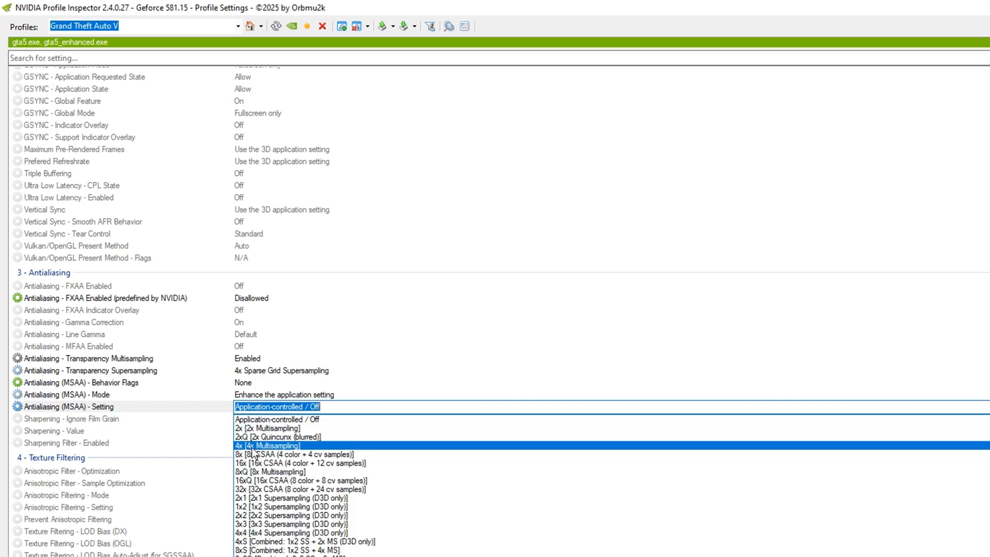
click(266, 445)
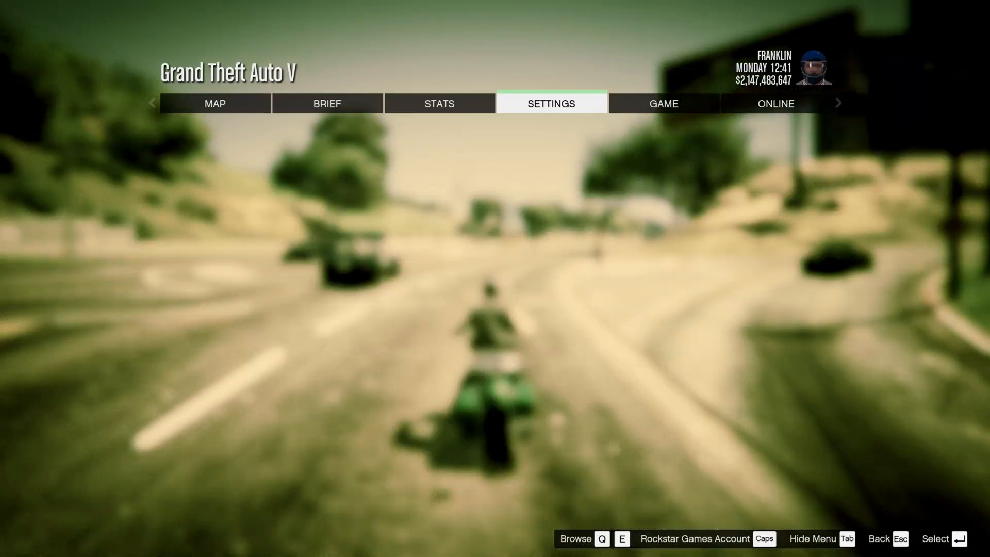
Set MSAA to X2 in Graphics and move down to the shader, shadow and particle quality options
click(549, 103)
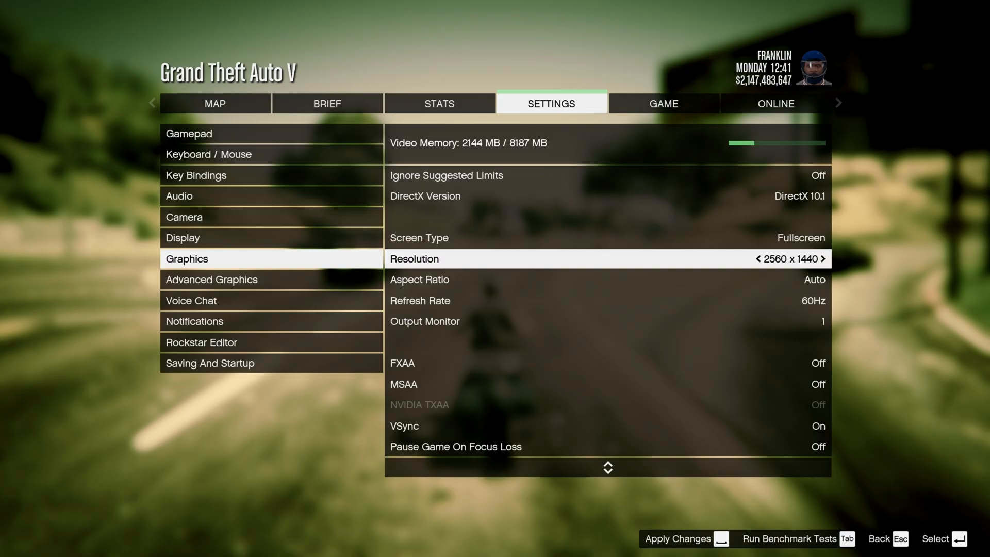
click(825, 259)
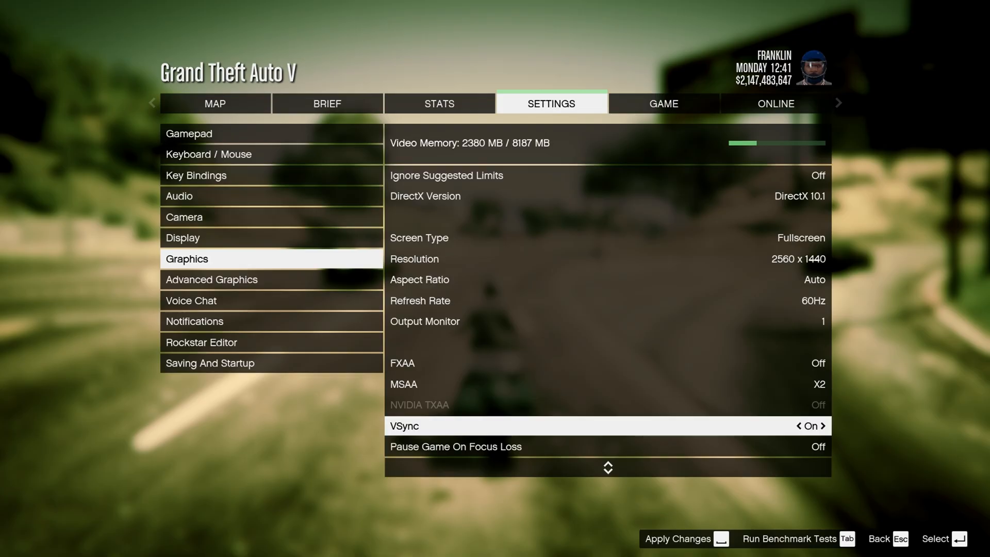
key(down)
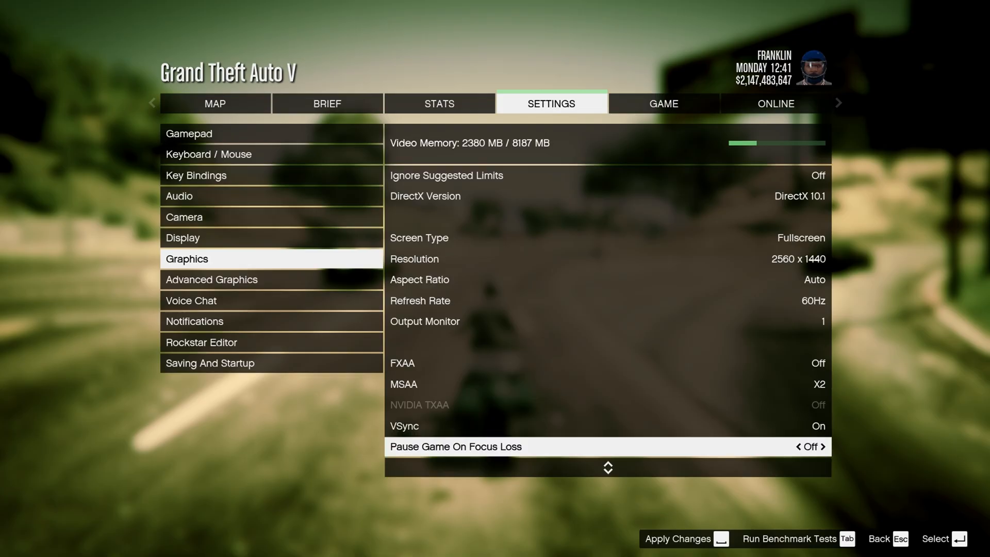
scroll(down, 3)
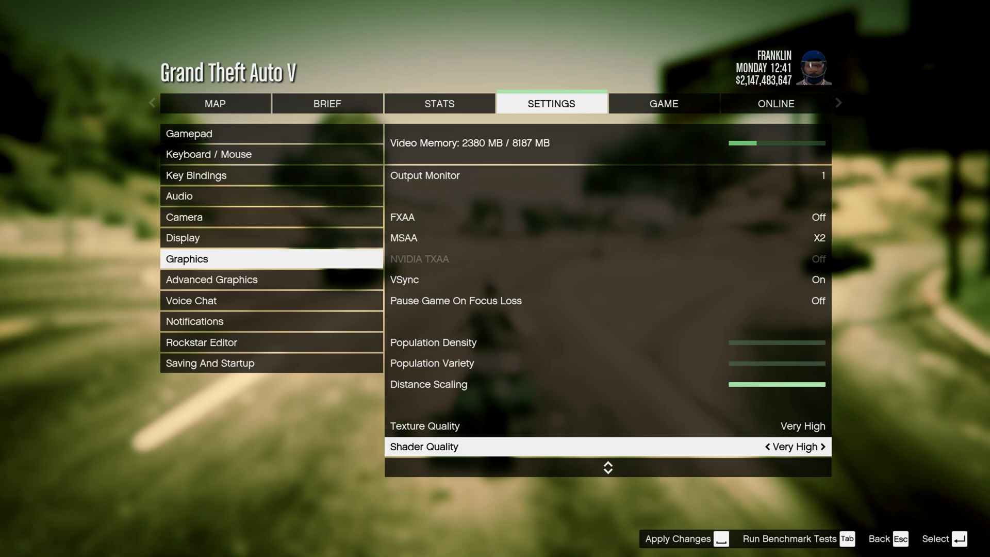
scroll(down, 3)
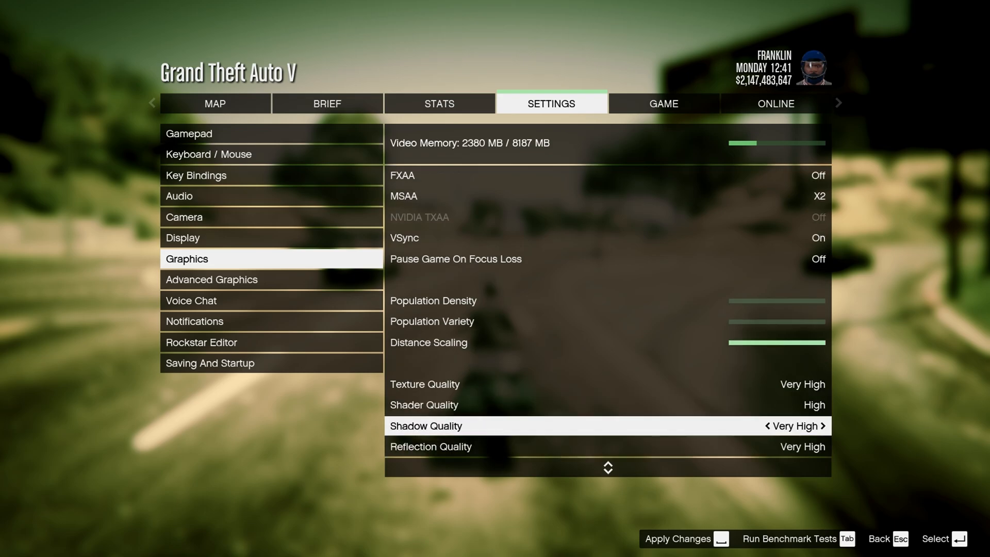
scroll(down, 3)
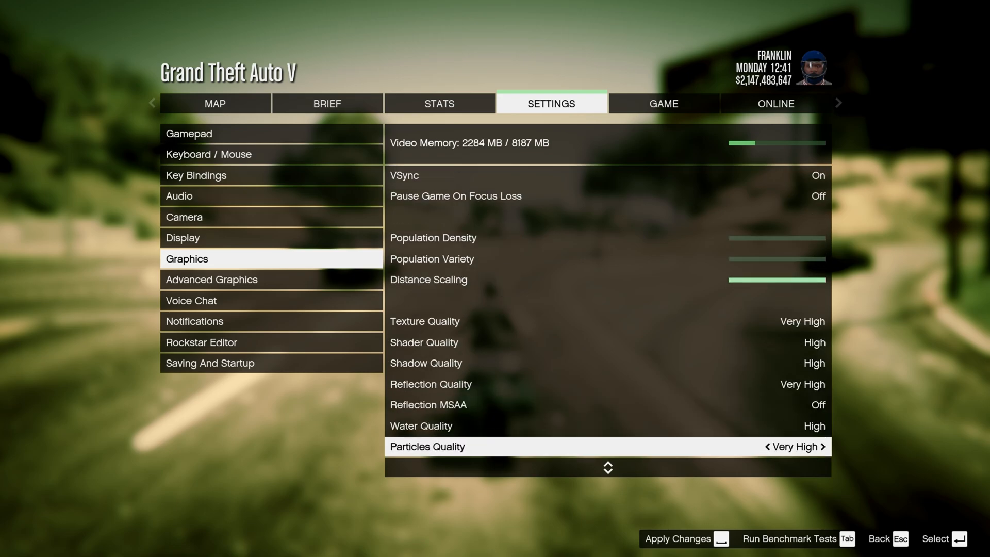
scroll(down, 3)
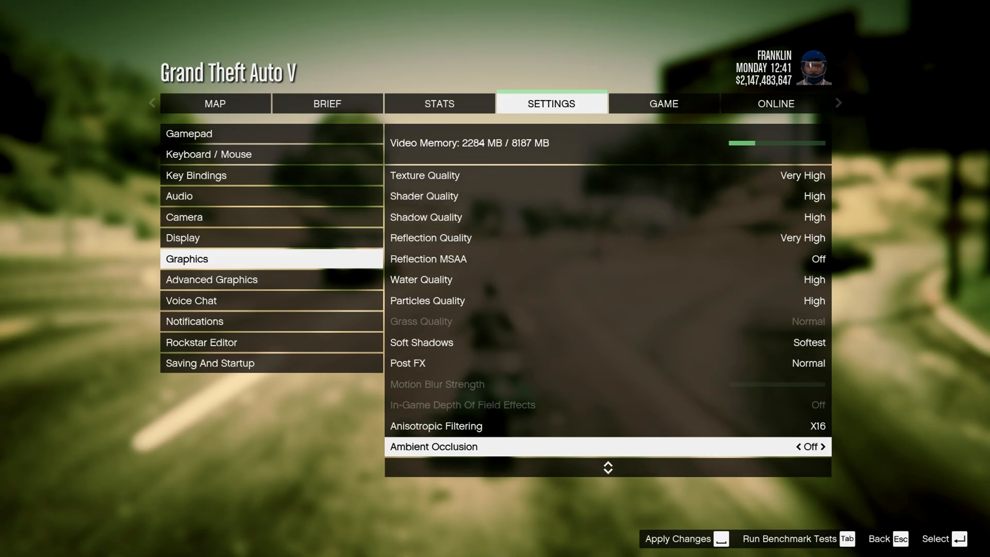
scroll(down, 3)
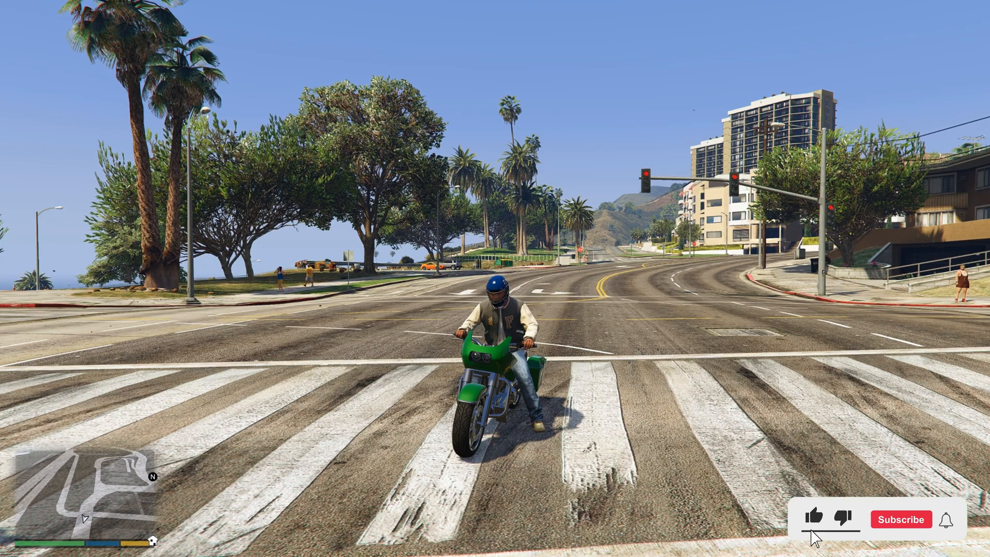
Exit to the desktop and relaunch nvidiaProfileInspector.exe from E:\Self Folders\Software\NVIDIA.Inspector.2.4.0.27
click(901, 519)
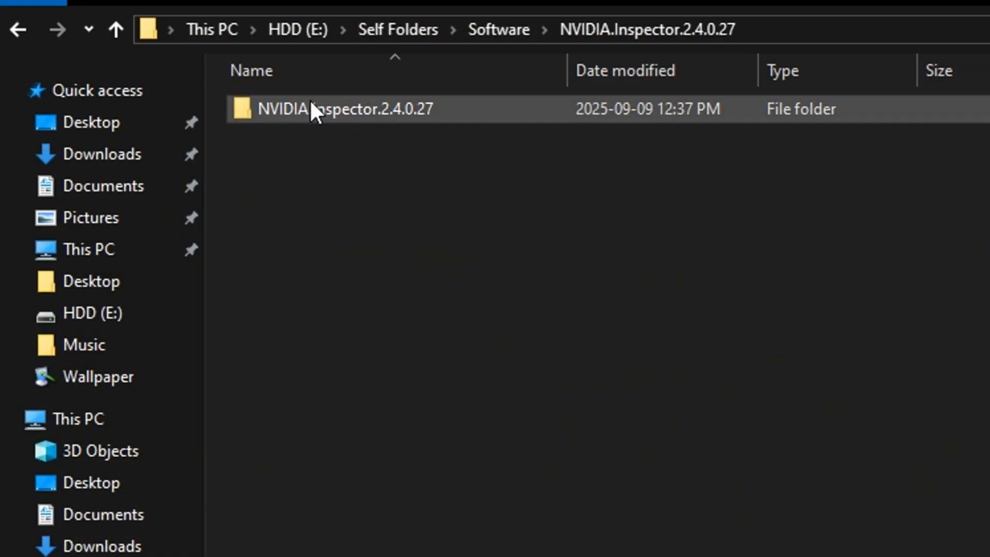
double_click(345, 108)
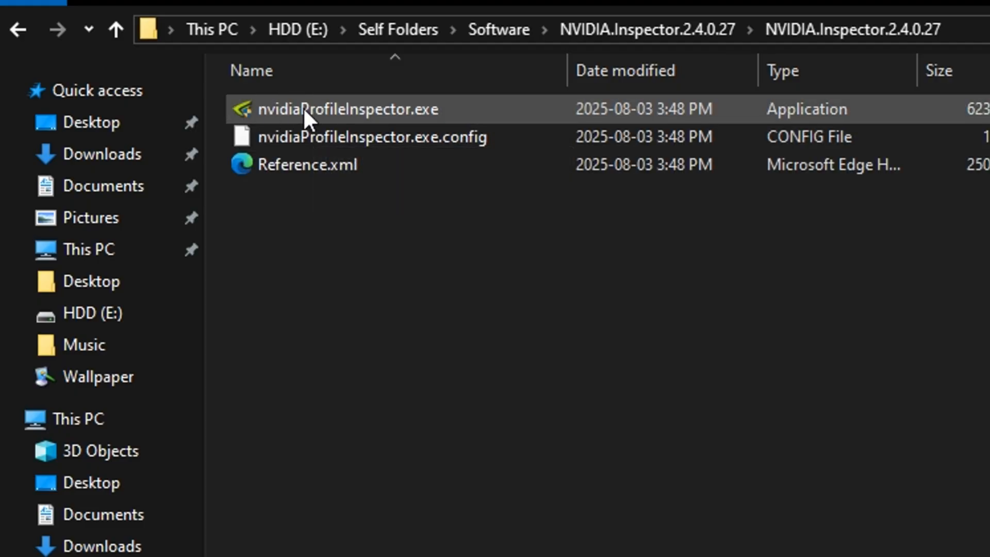
double_click(348, 109)
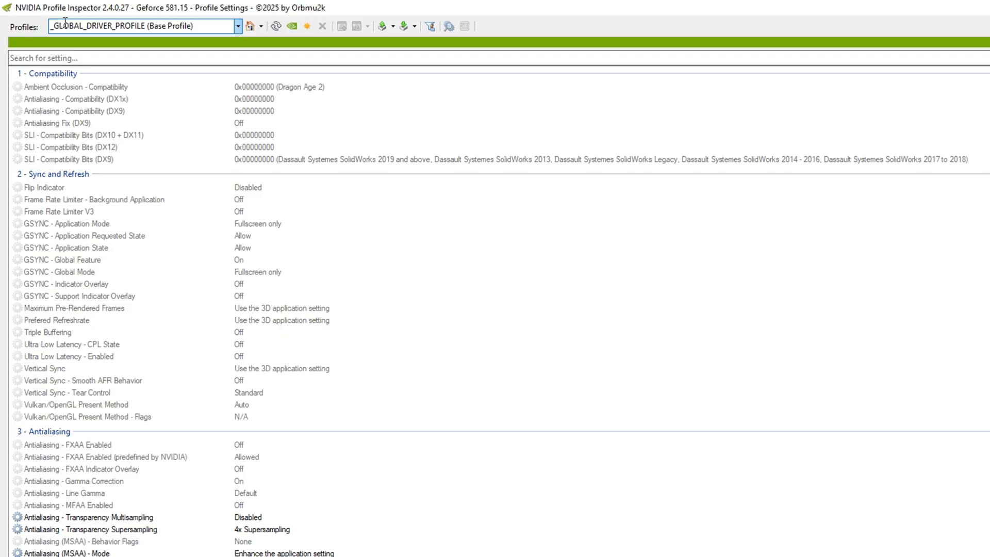
Replace the profile search with 'grand' and load the Grand Theft Auto V profile
triple_click(142, 25)
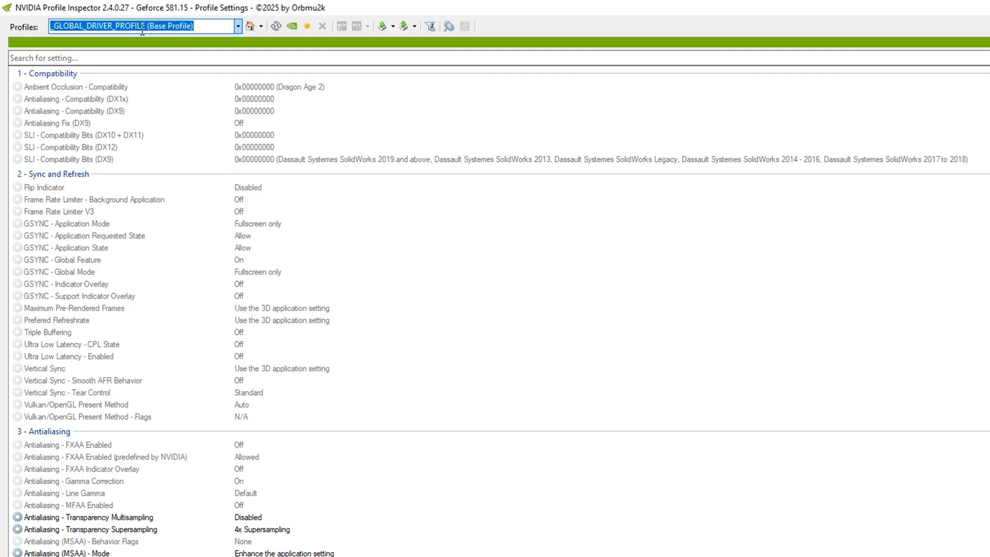
text(grand)
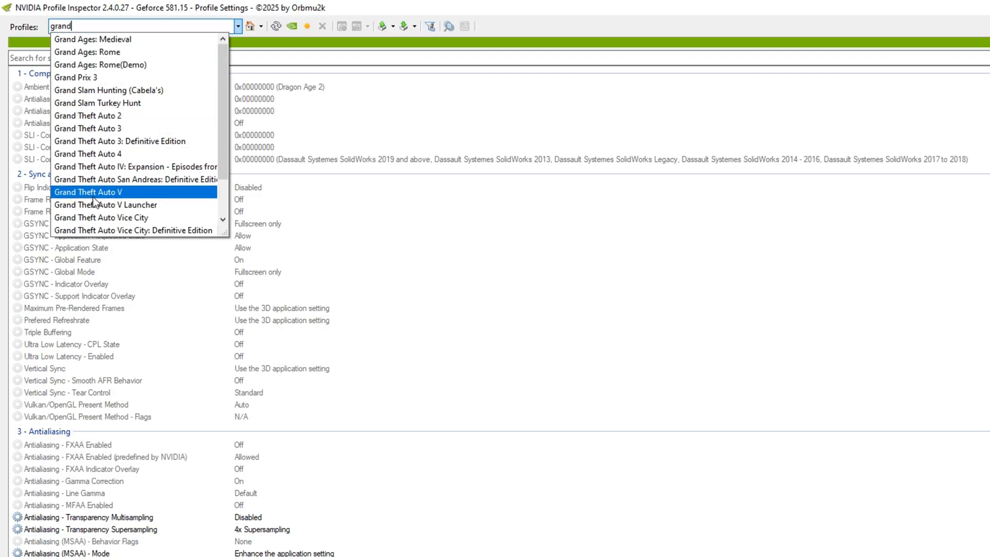
click(88, 191)
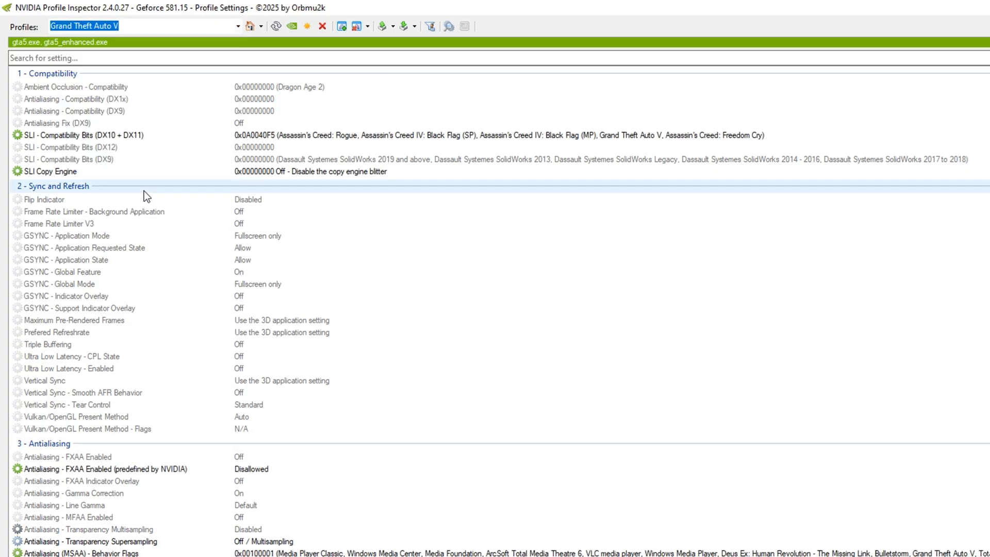
scroll(down, 3)
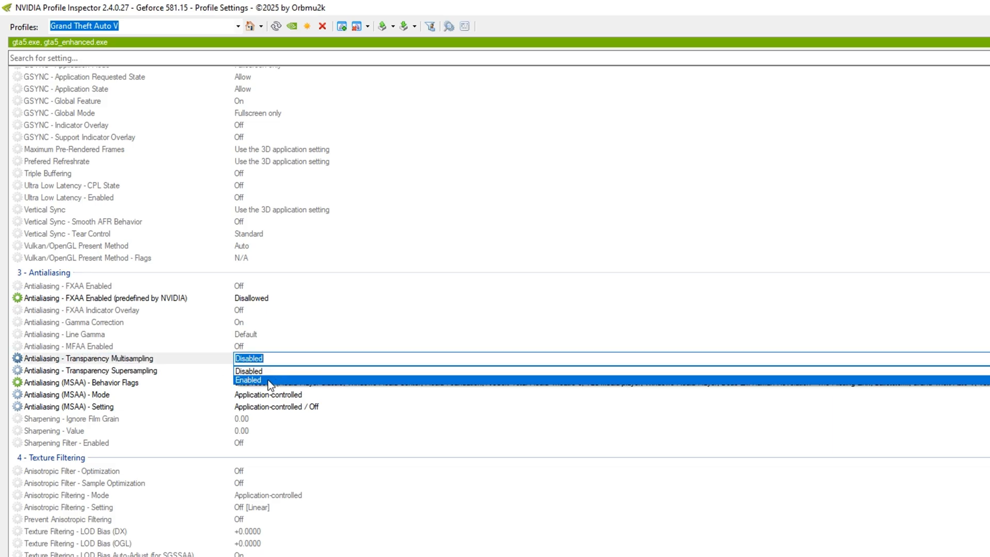
Enable Transparency Multisampling and set Transparency Supersampling to 4x Sparse Grid
click(248, 379)
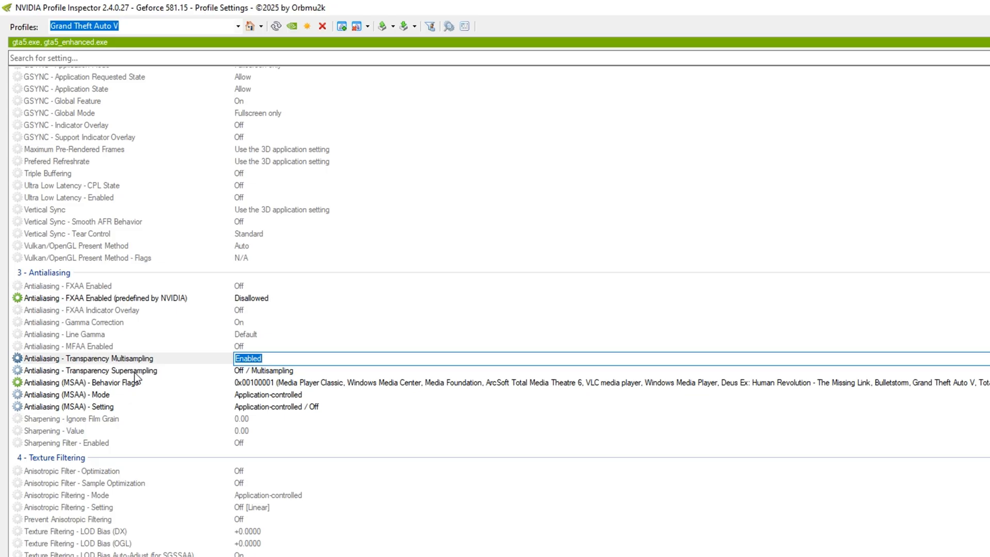
click(264, 370)
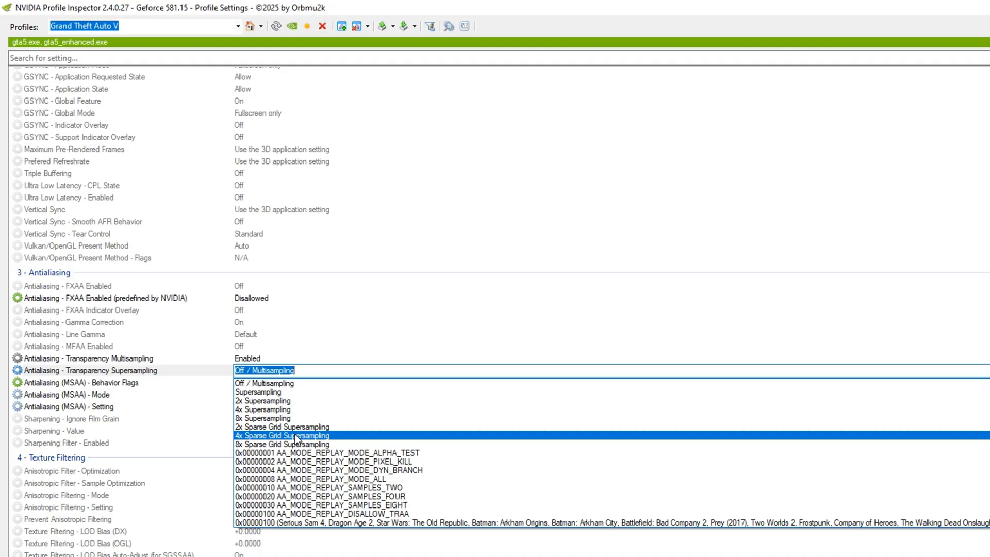
click(281, 435)
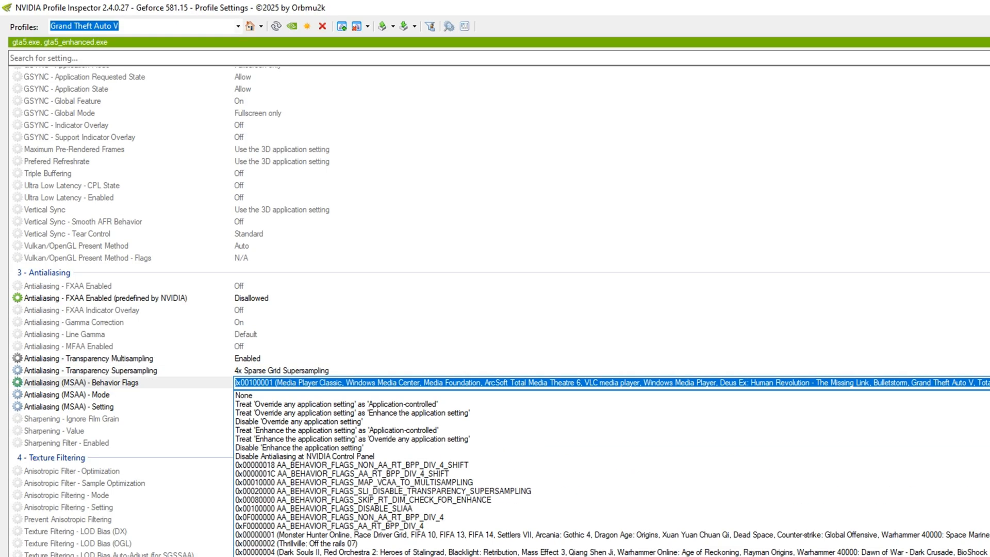
Set MSAA Behavior Flags to None, Mode to Enhance the application setting, Setting to 4x
click(244, 395)
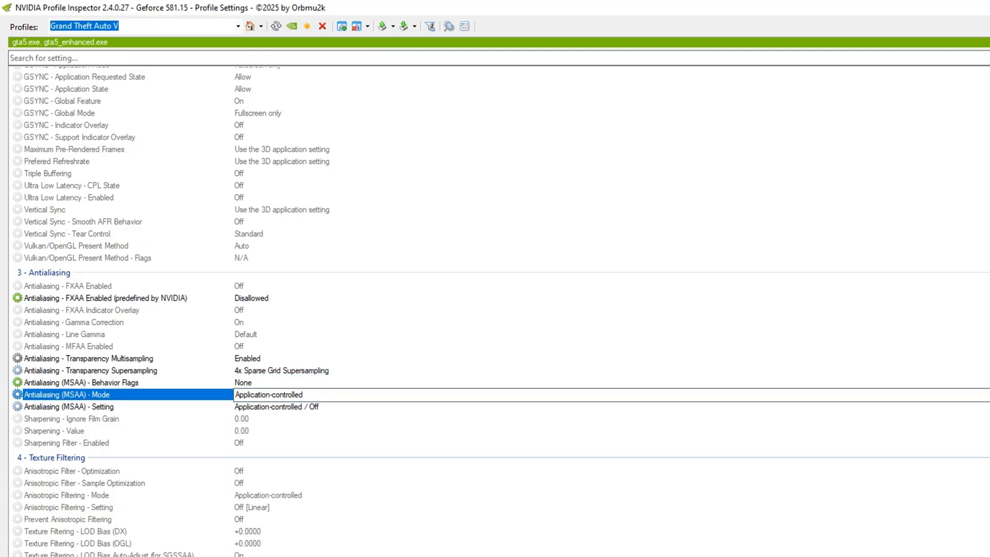
click(268, 395)
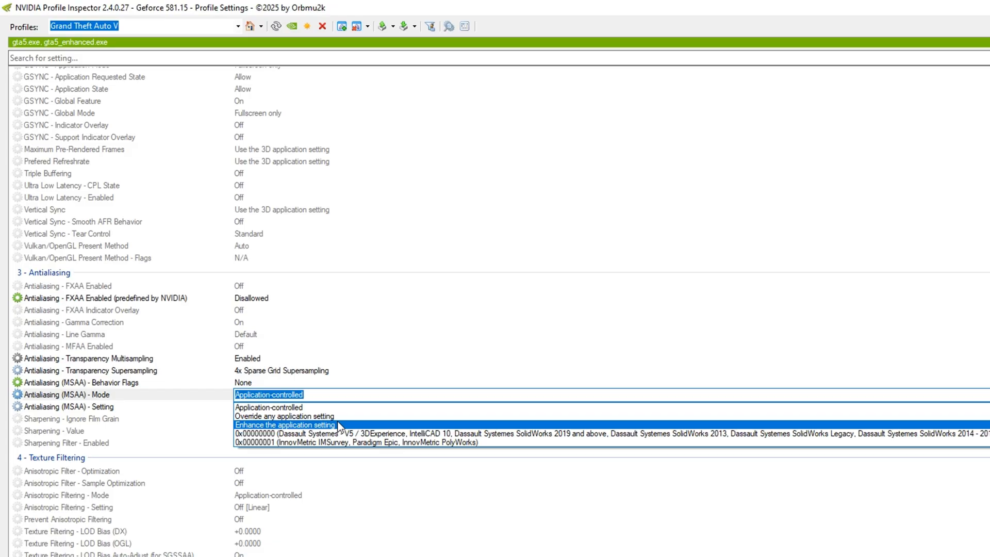
click(284, 424)
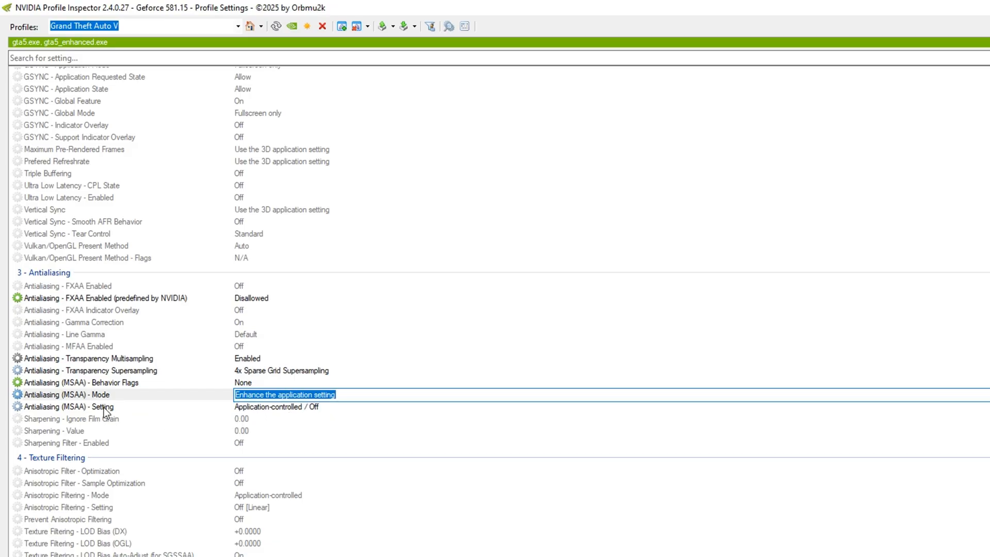
click(277, 407)
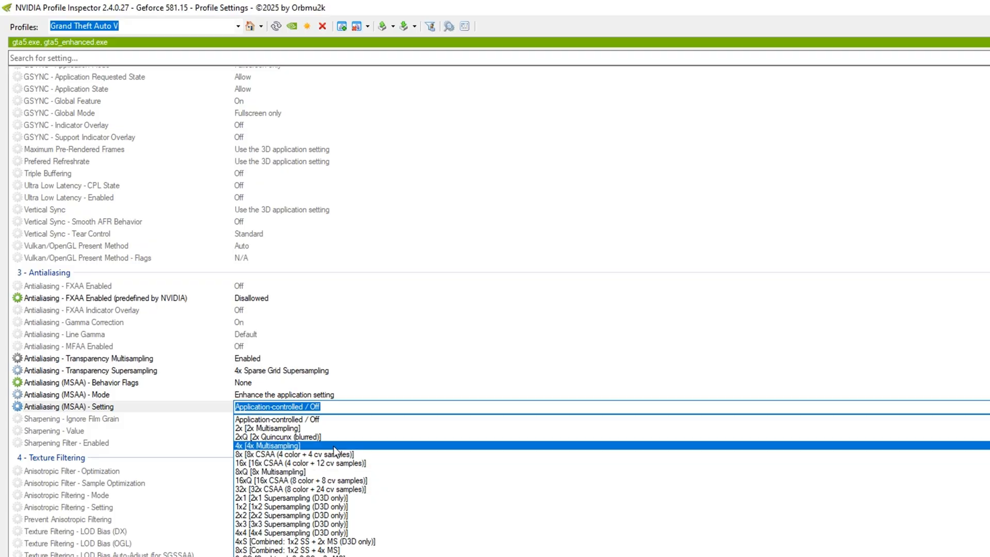
click(266, 445)
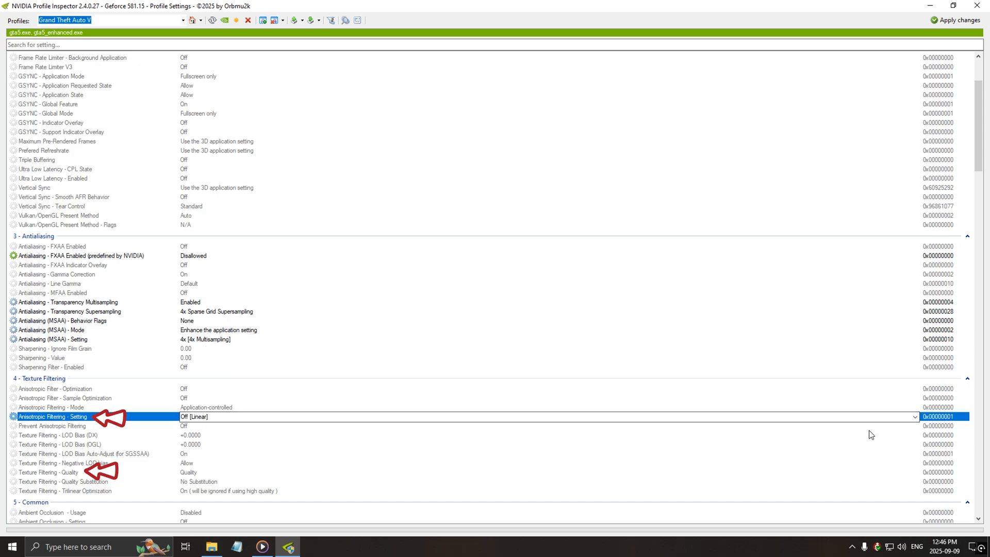
Set Anisotropic Filtering to 16x and Texture Filtering - Quality to High quality
click(913, 415)
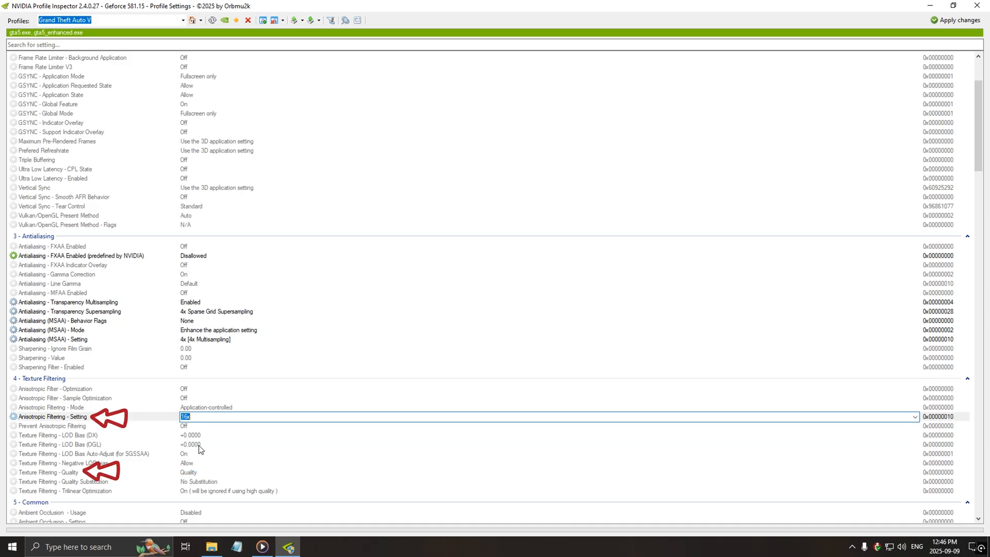
click(48, 472)
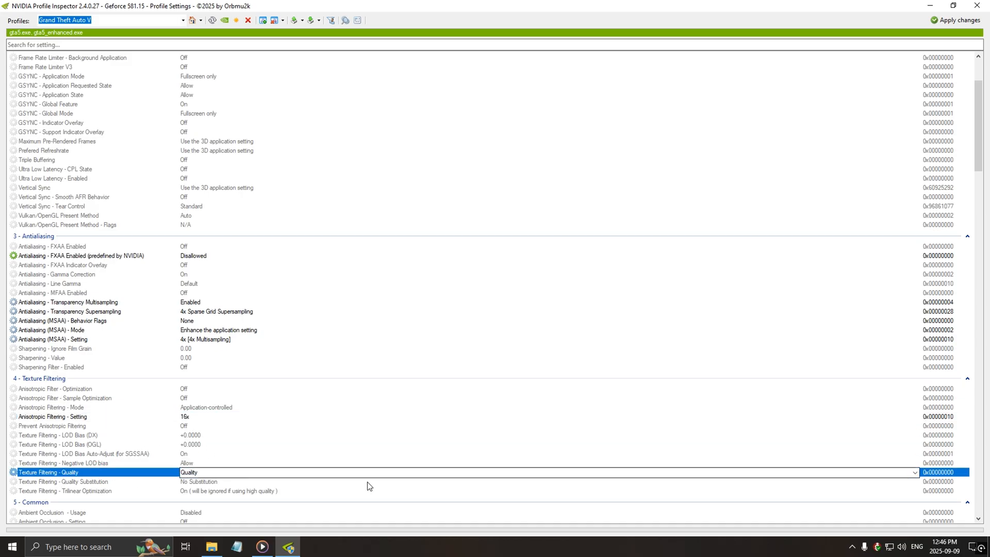
click(914, 472)
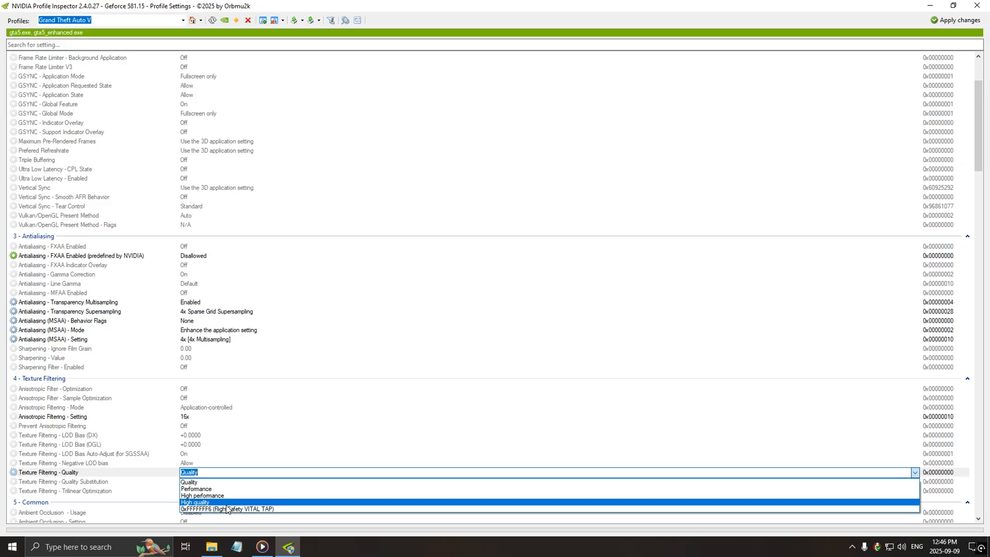
click(195, 502)
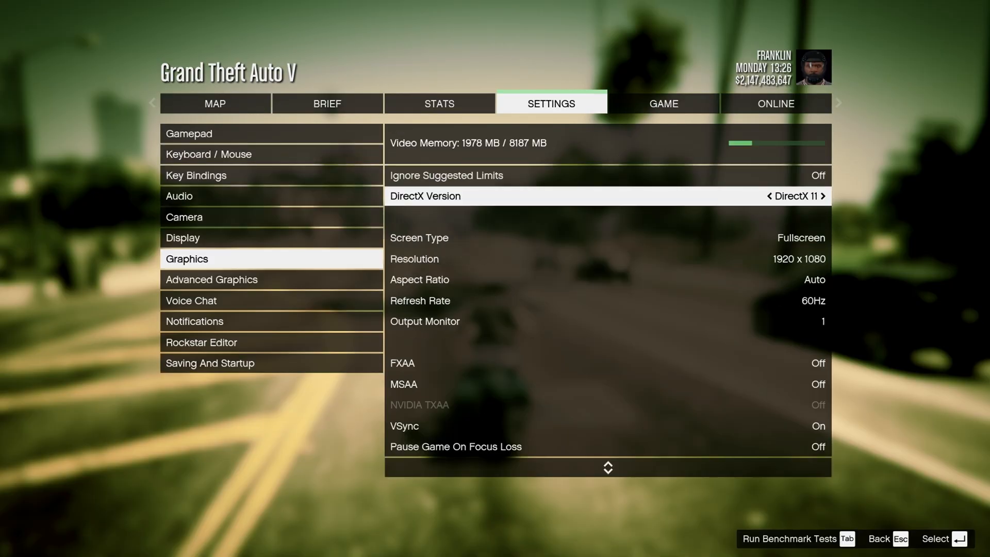
Set MSAA to X4 and raise the texture-to-particle quality options to Very High
click(765, 195)
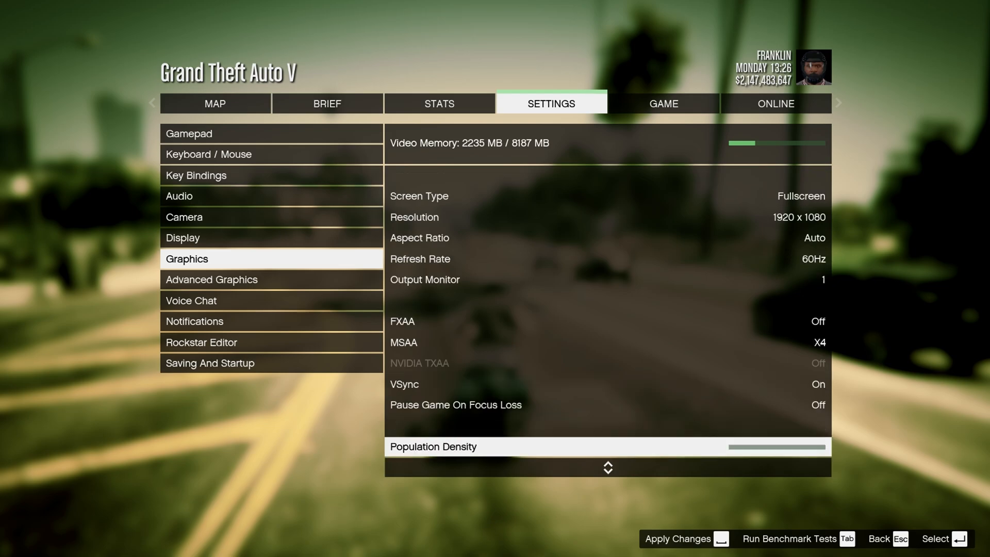
scroll(down, 3)
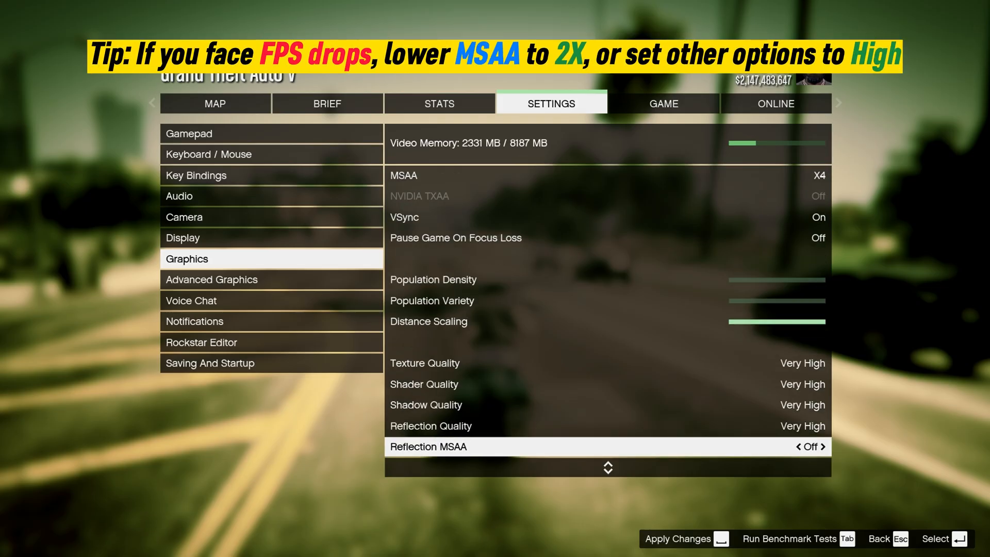
scroll(down, 3)
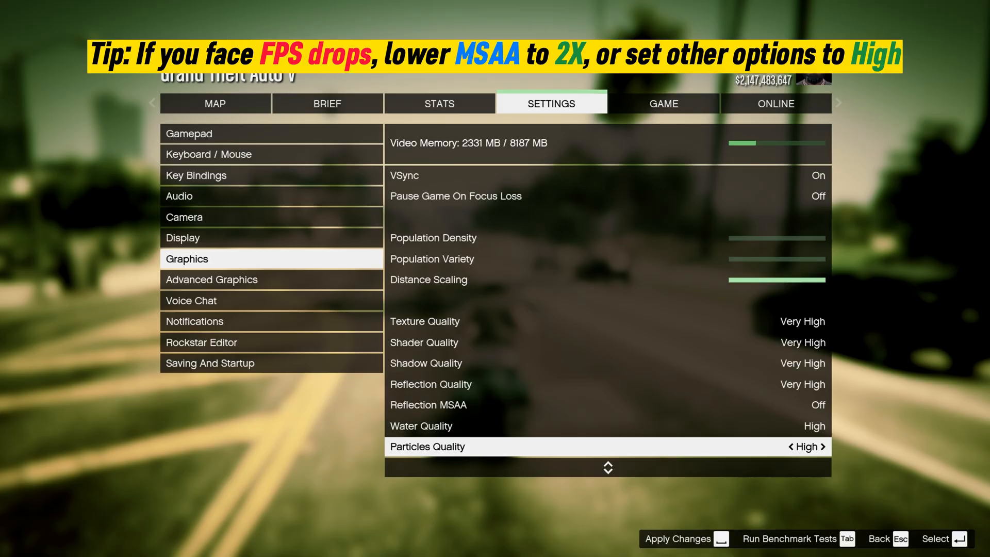
scroll(down, 3)
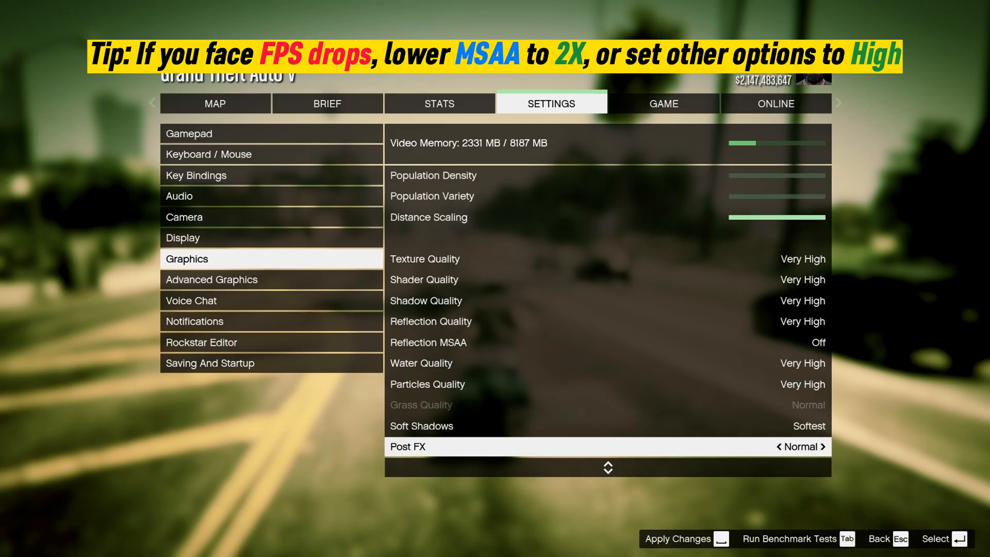
scroll(down, 3)
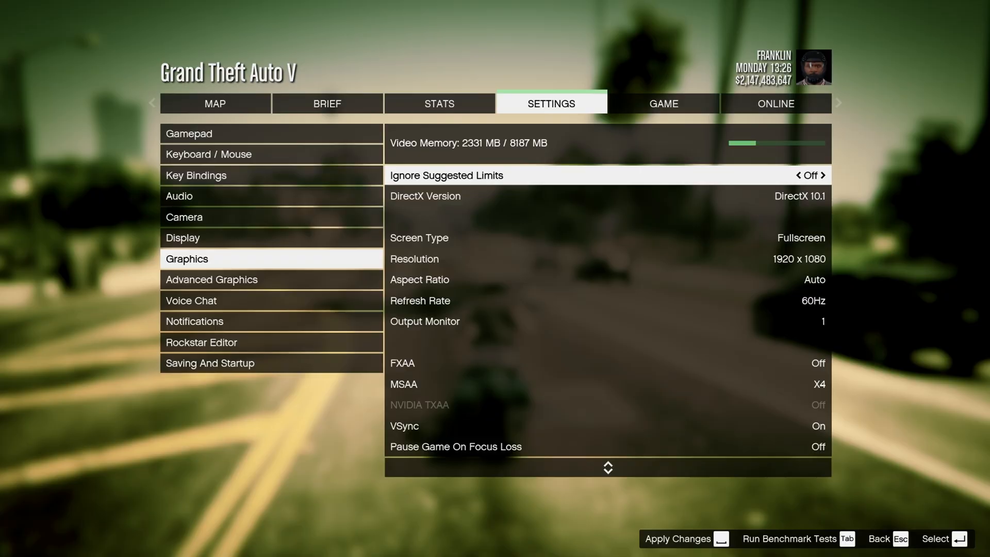
click(678, 538)
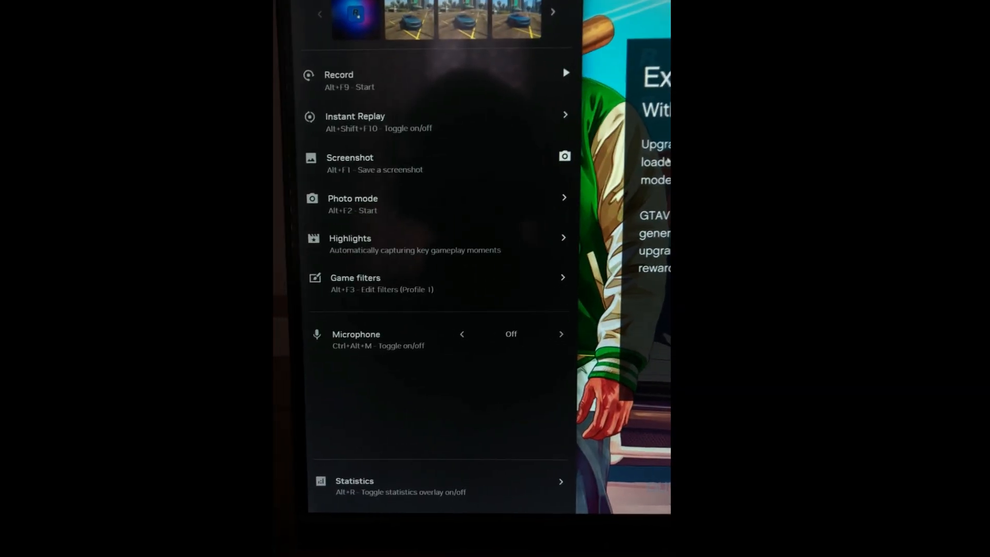
Configure Profile 1 with a Color filter at vibrance 36 and a Sharpen filter at intensity 20
click(355, 282)
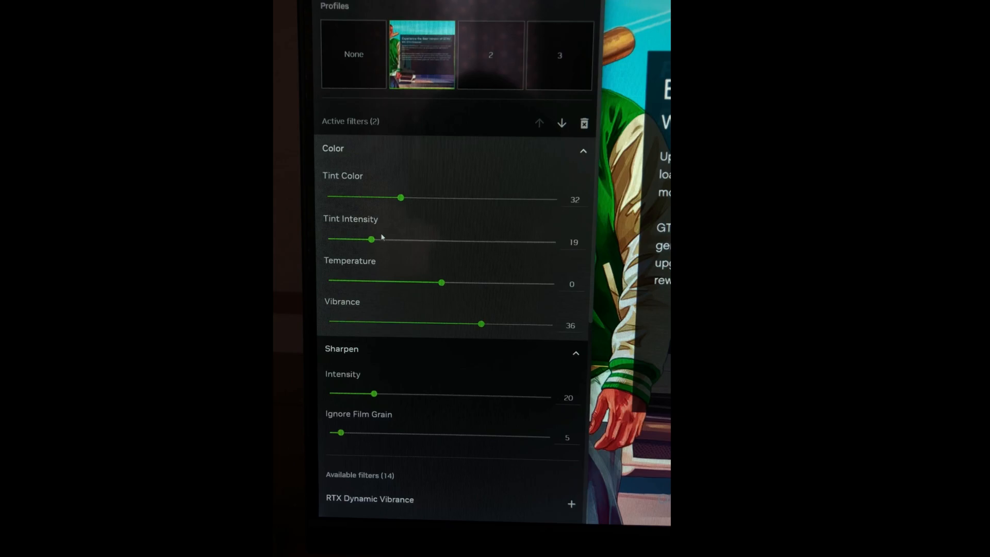
scroll(down, 3)
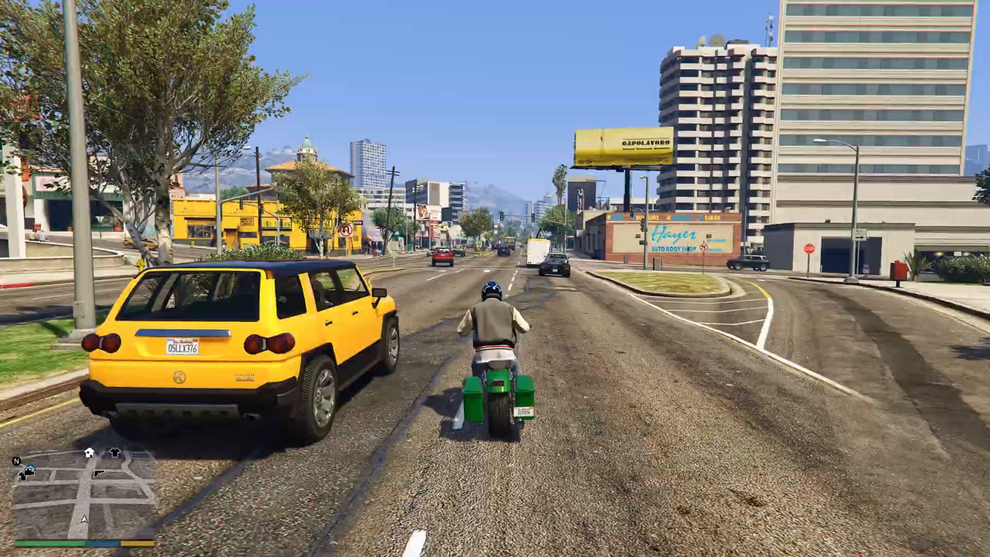
Resume riding the motorbike toward the city intersection with the filters active
key(w)
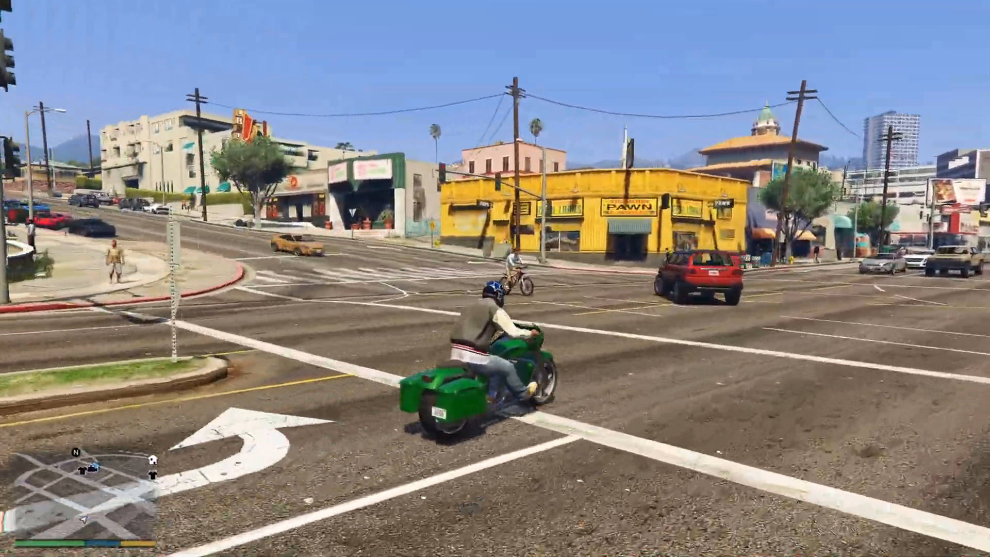